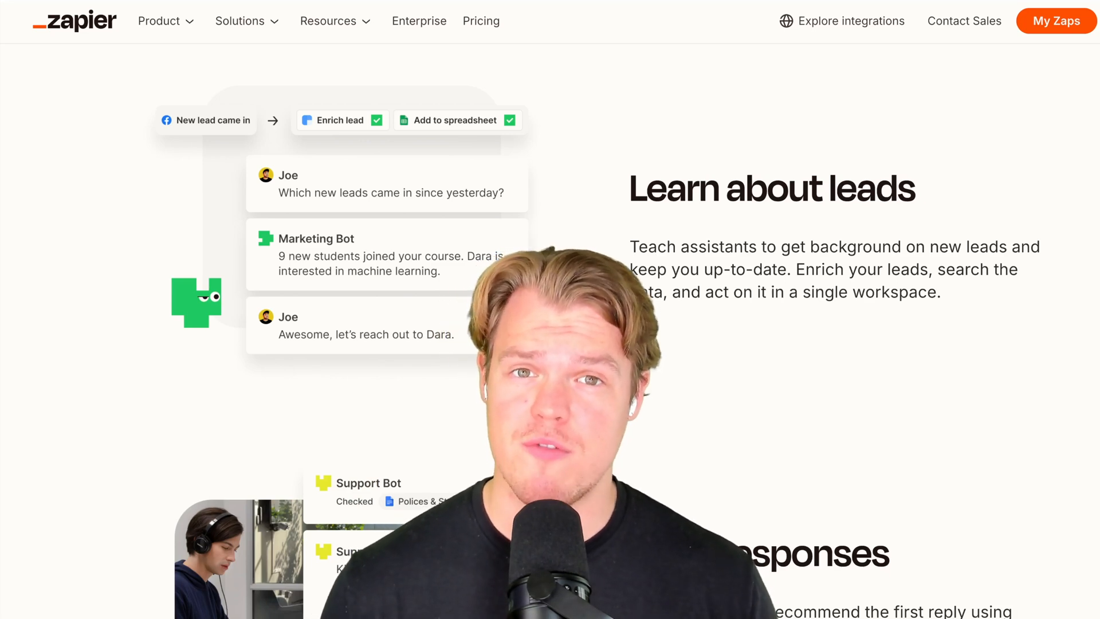
# Create the assistant Web Scraper - Outreach described as 'web design agency'.
pyautogui.scroll(-3)
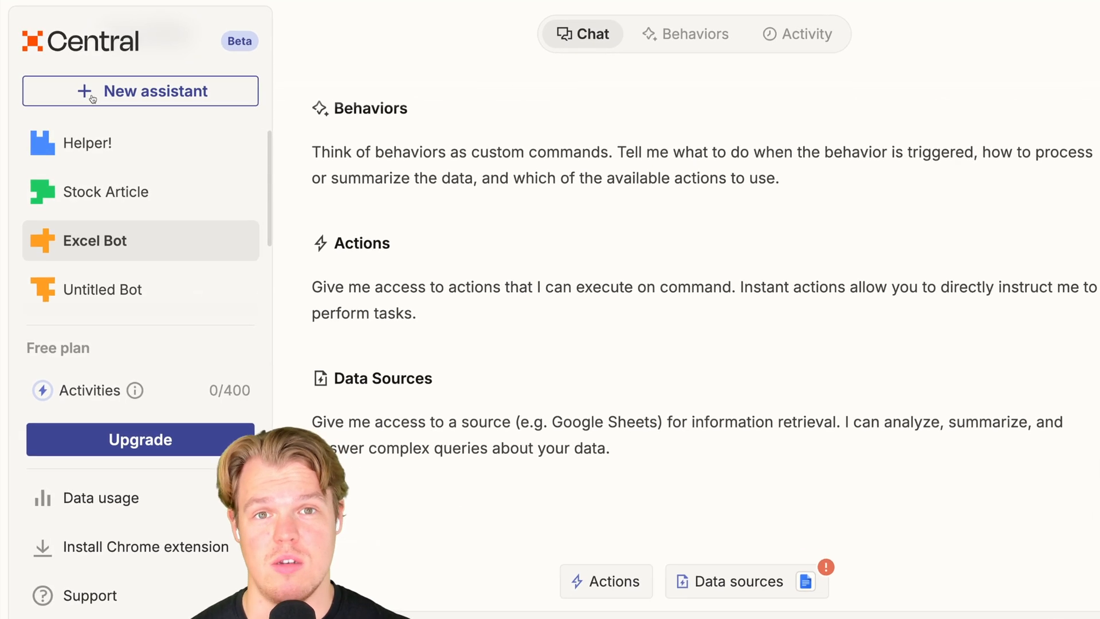
pyautogui.click(139, 91)
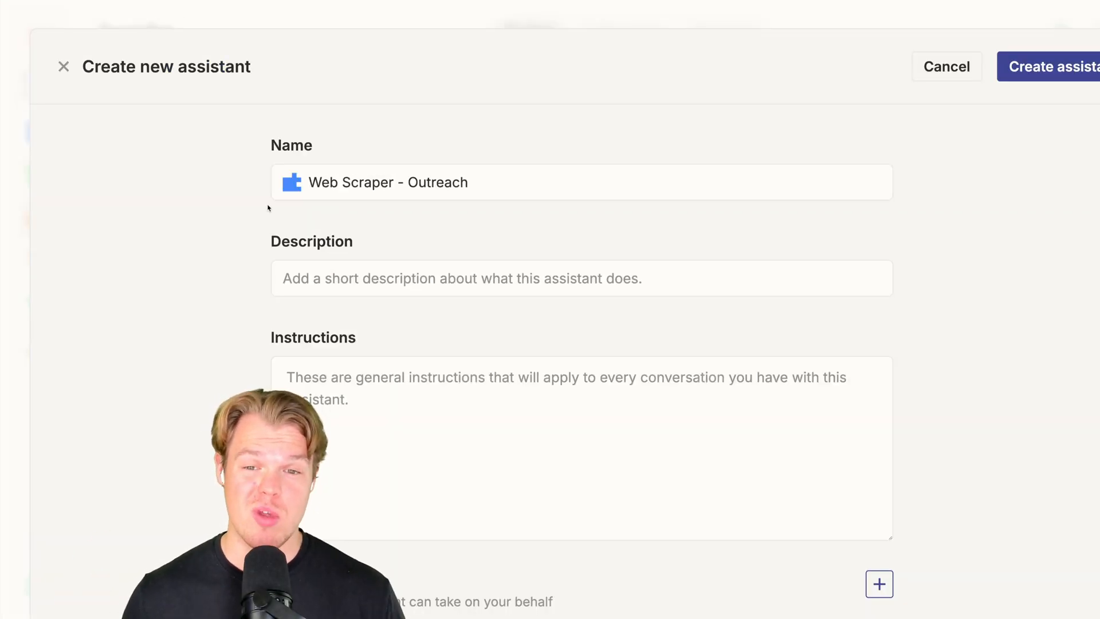
pyautogui.scroll(-3)
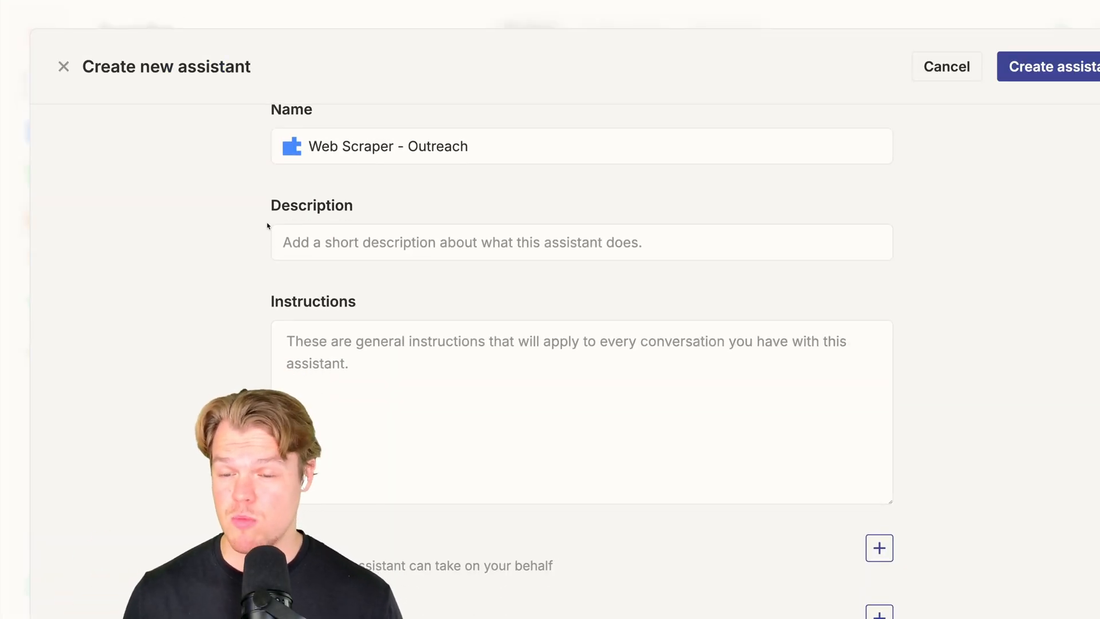
pyautogui.scroll(-3)
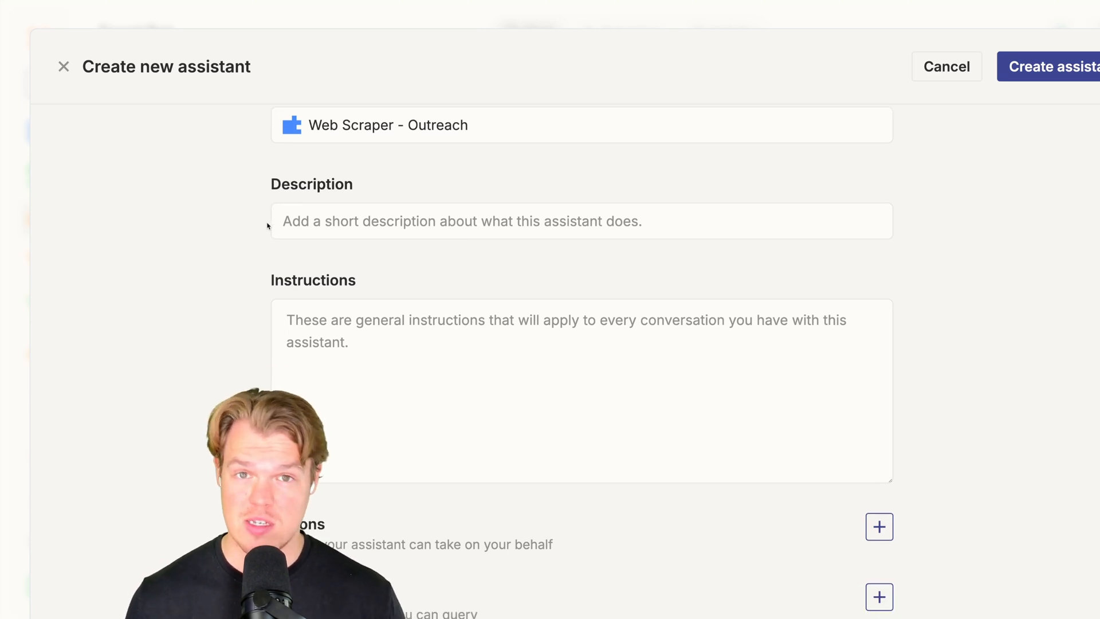
pyautogui.write('web design agency')
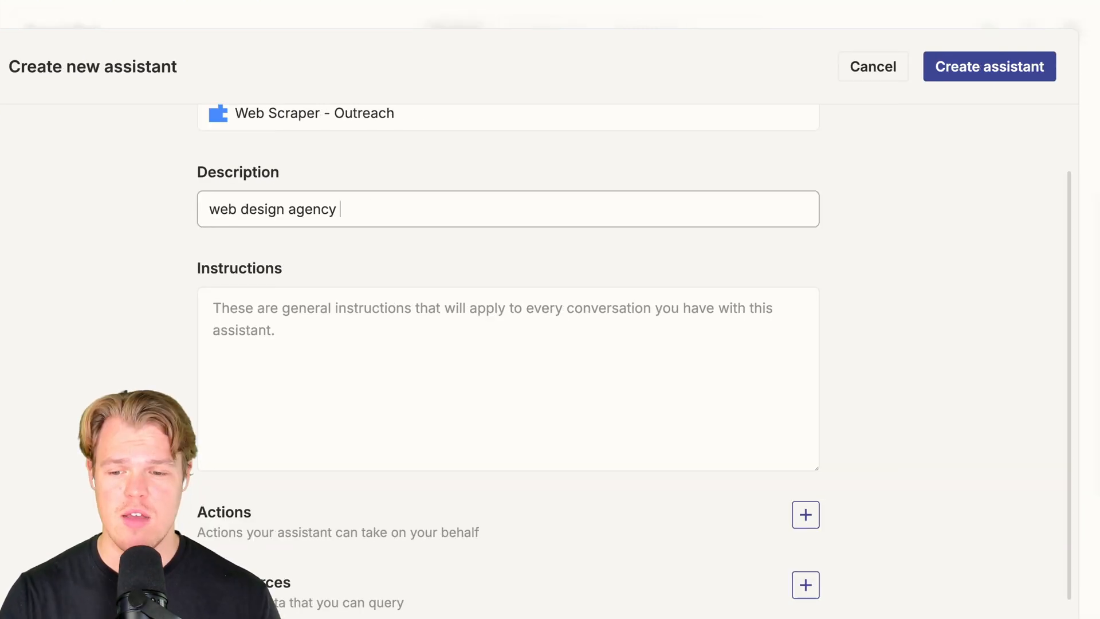
pyautogui.click(989, 67)
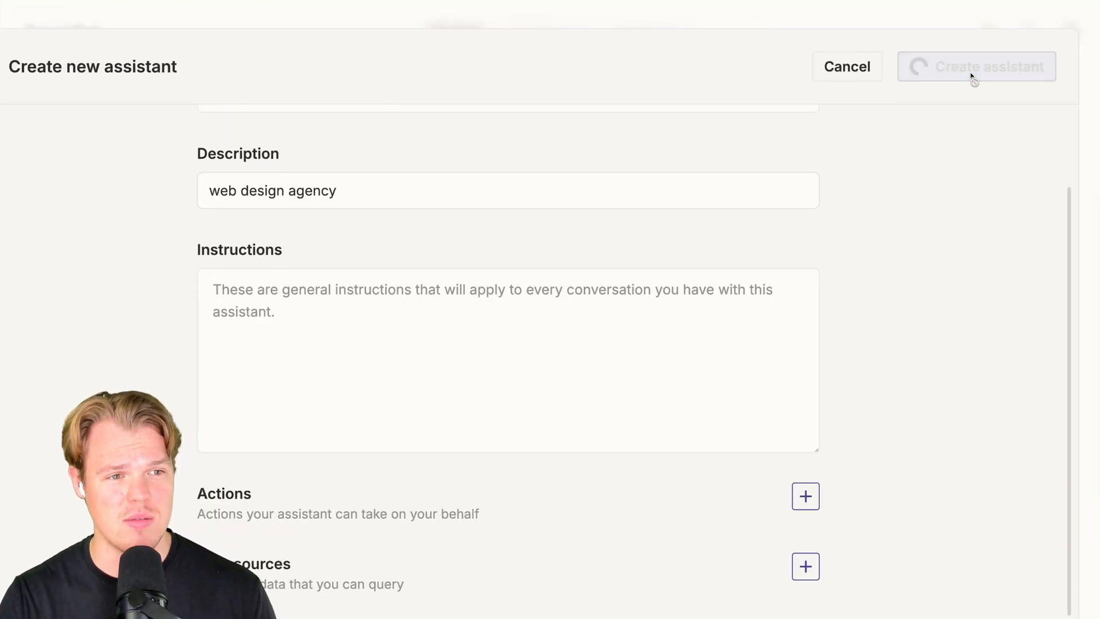
# Instruct the assistant: cold outreach help for Best Website EVER LLC, my name is Corbin.
pyautogui.click(976, 67)
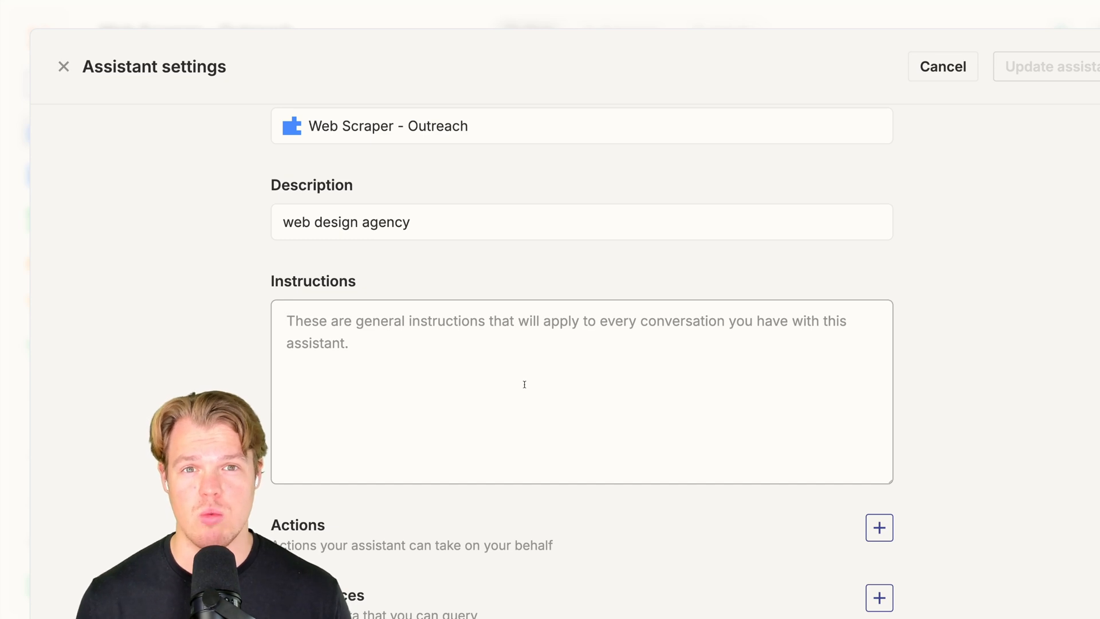
pyautogui.write('Your')
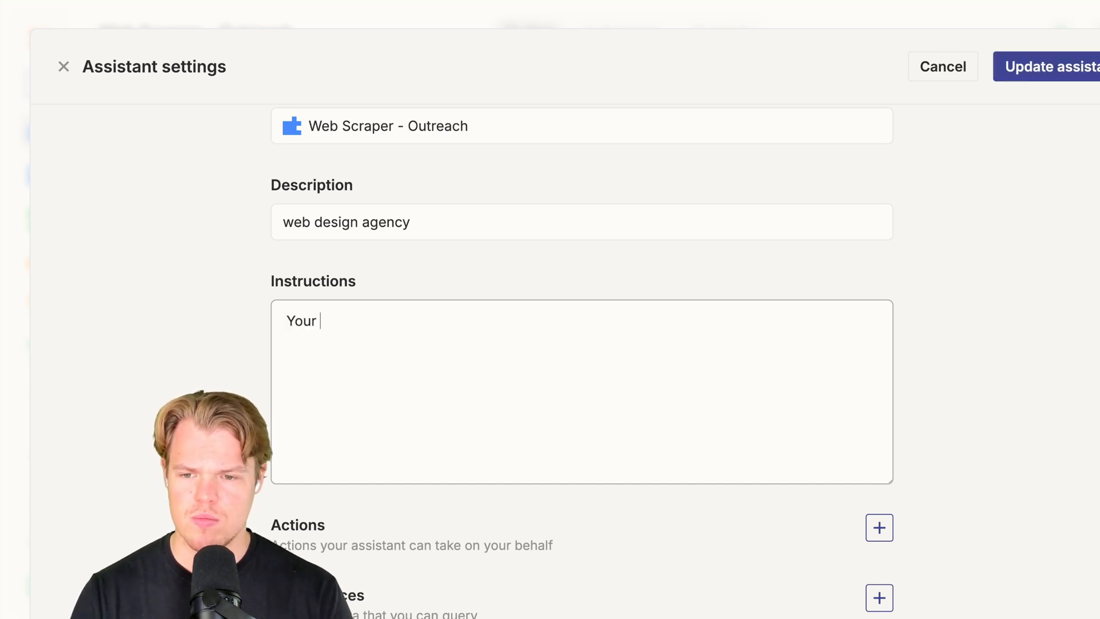
pyautogui.write('goal is to help with cold')
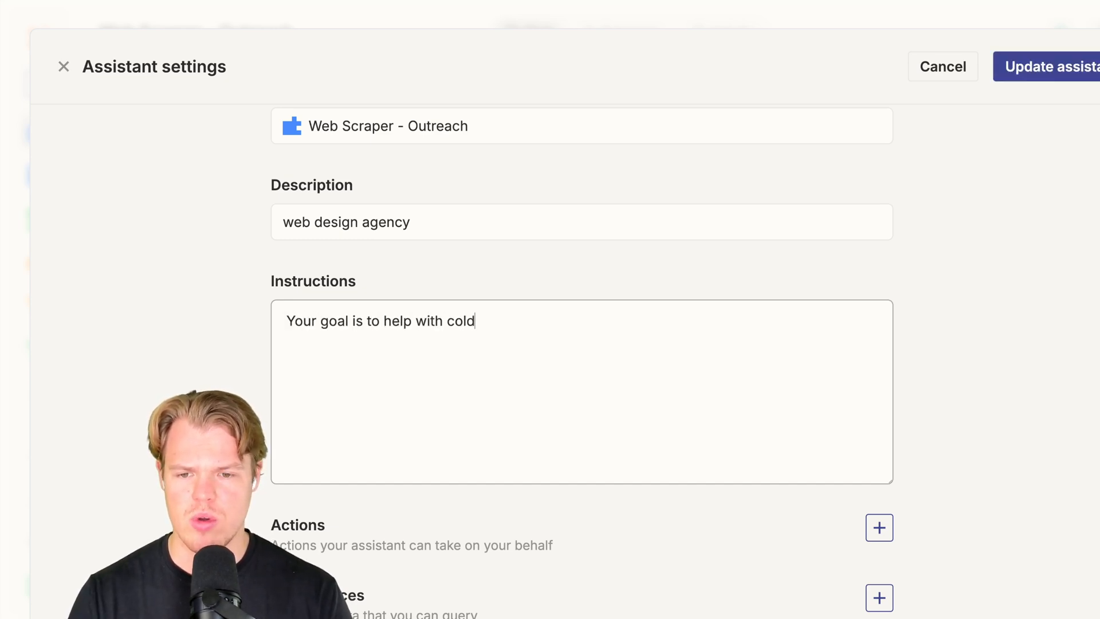
pyautogui.write('reach for our web')
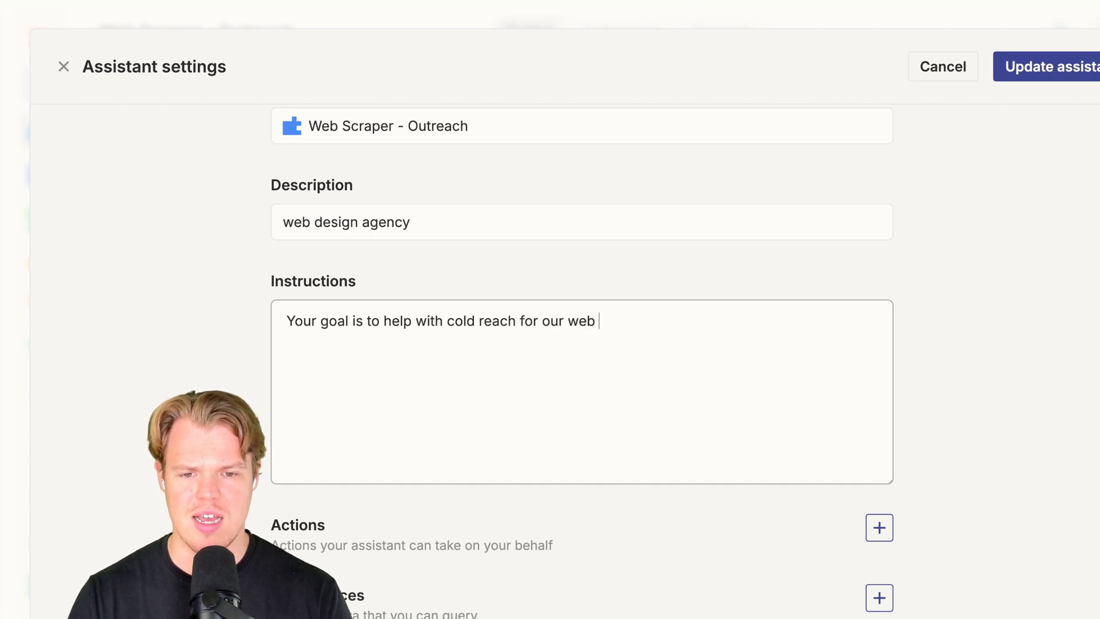
pyautogui.write('design agency, named Be')
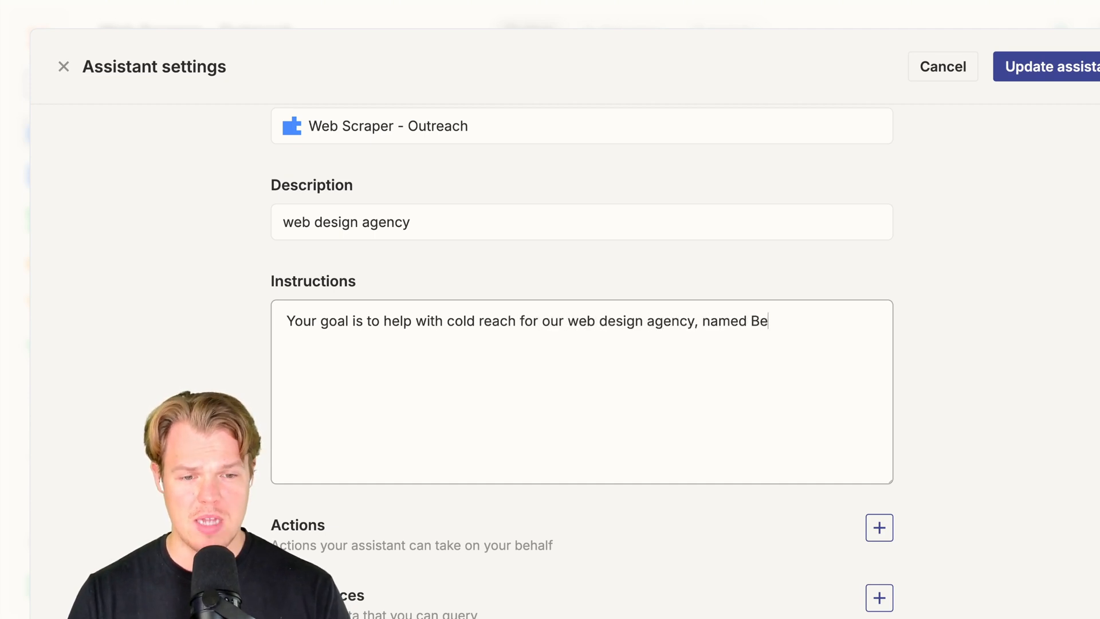
pyautogui.write('st Website EVER')
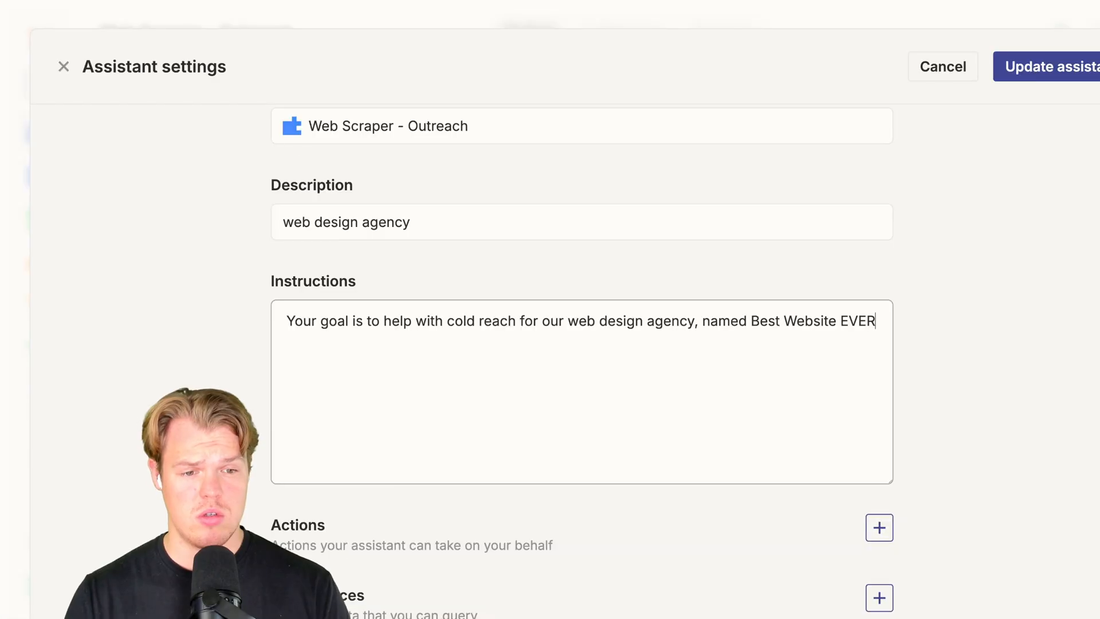
pyautogui.write('LLC and my na')
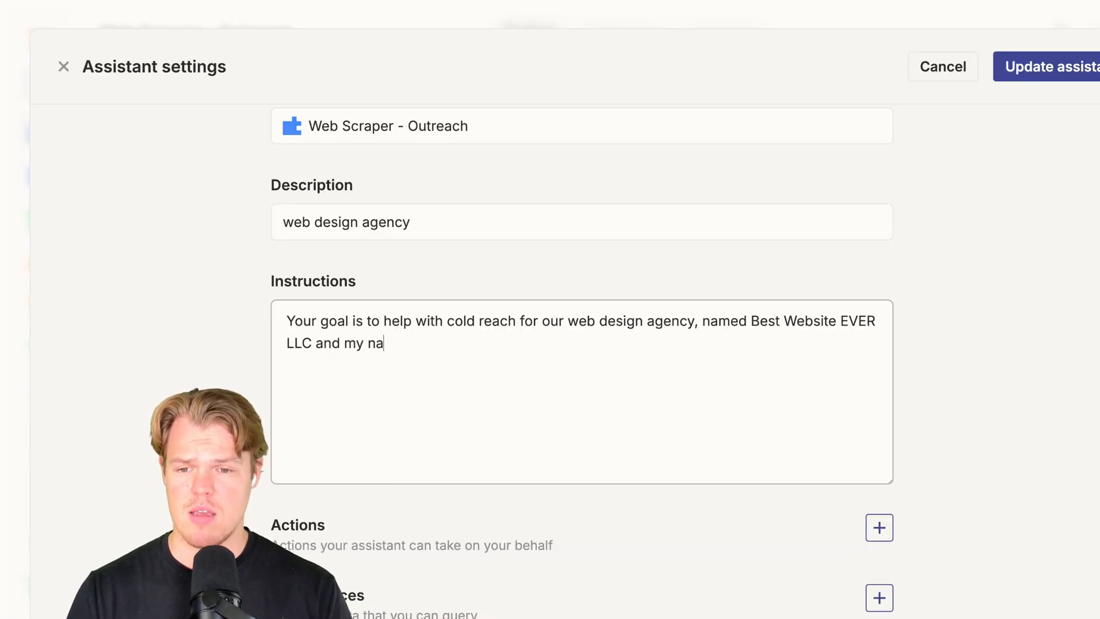
pyautogui.write('me is Corbin')
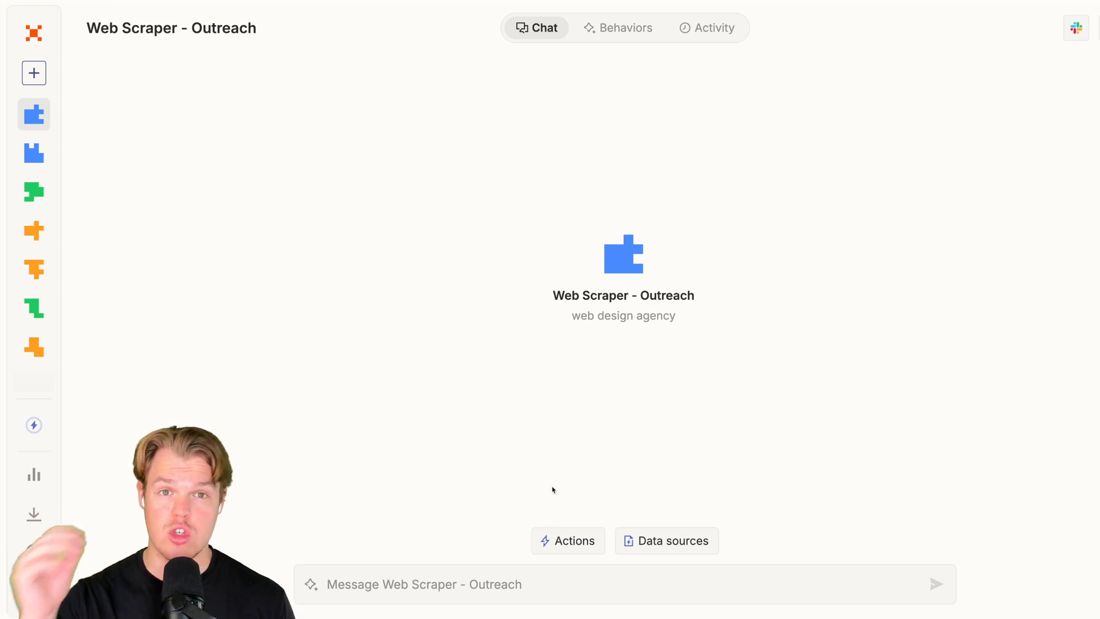
pyautogui.moveTo(549, 433)
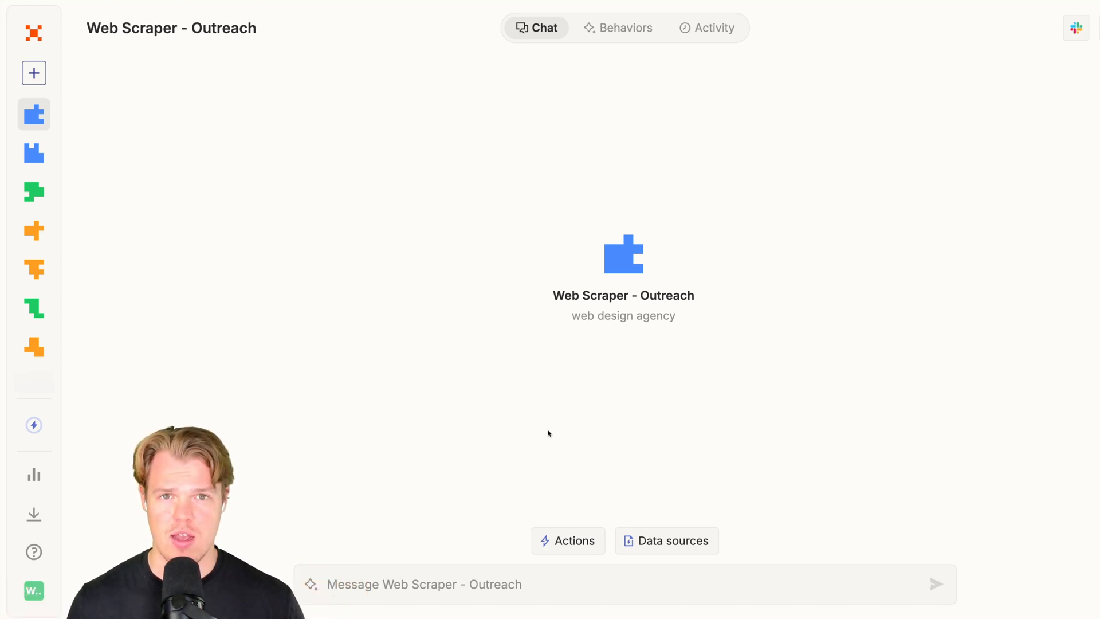
pyautogui.moveTo(539, 393)
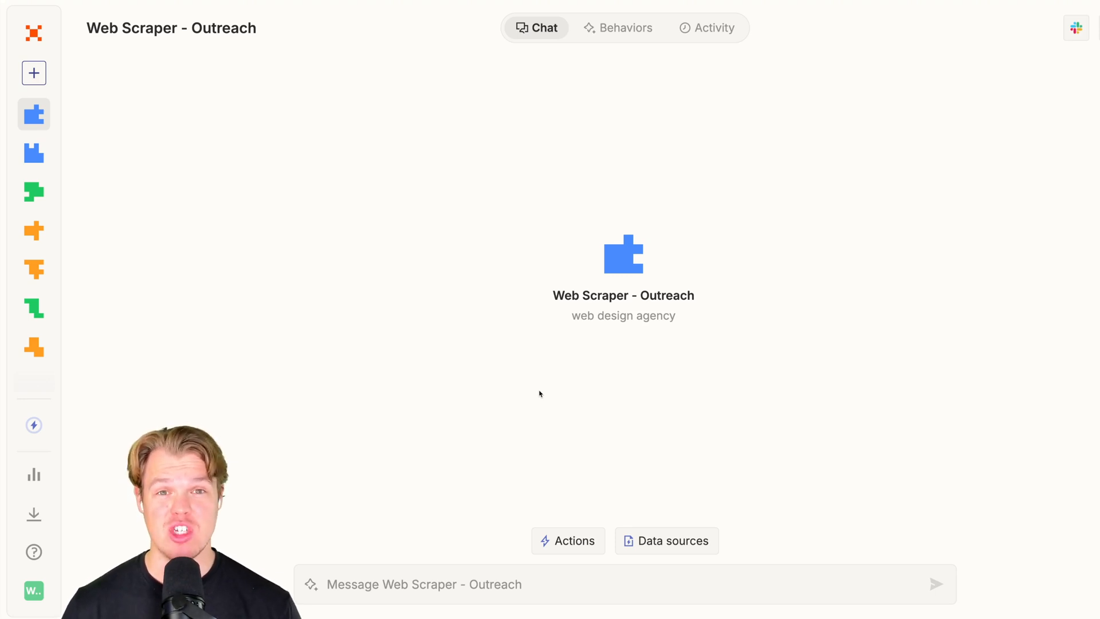
pyautogui.moveTo(368, 220)
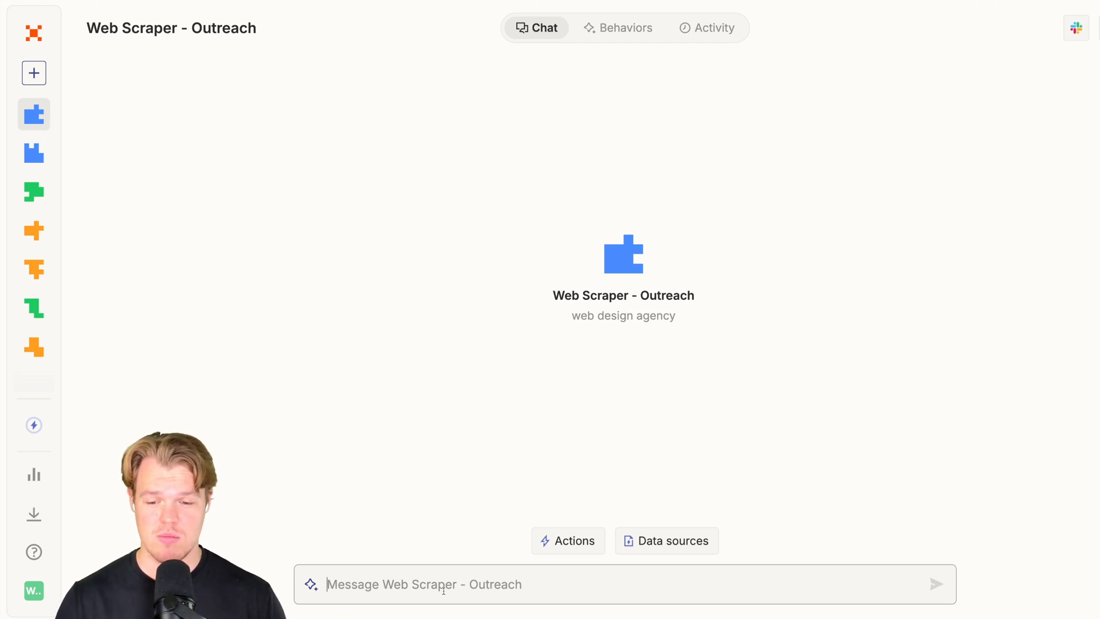
# Ask for a Google Sheet row with Contact Information, Social columns and a personalized email draft.
pyautogui.write('For this business: https://firstawakenings.net/')
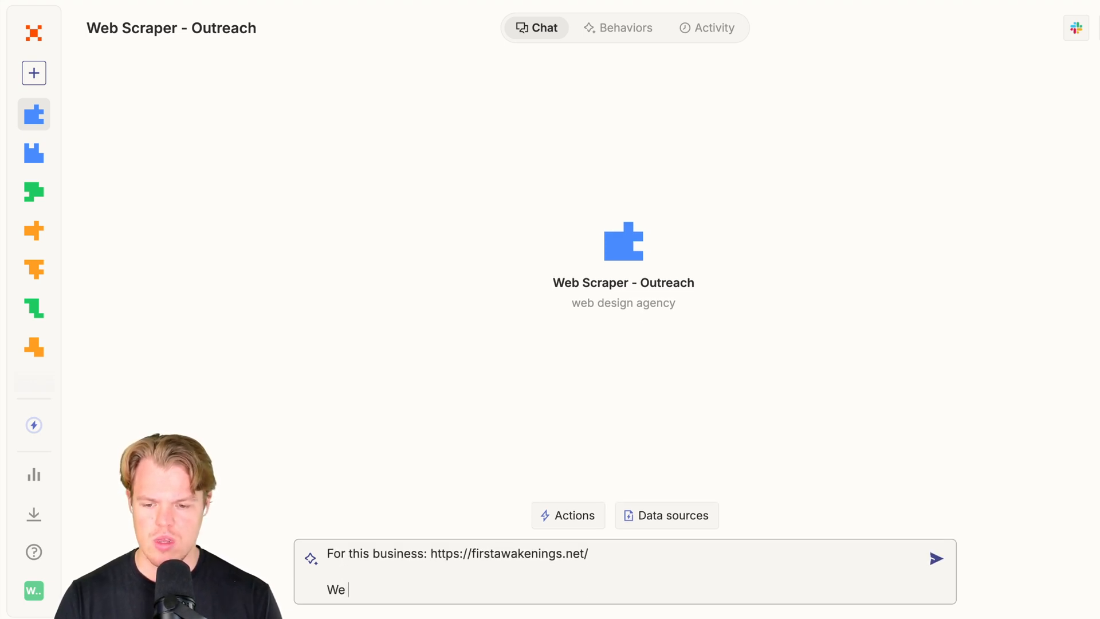
pyautogui.write('want the following p')
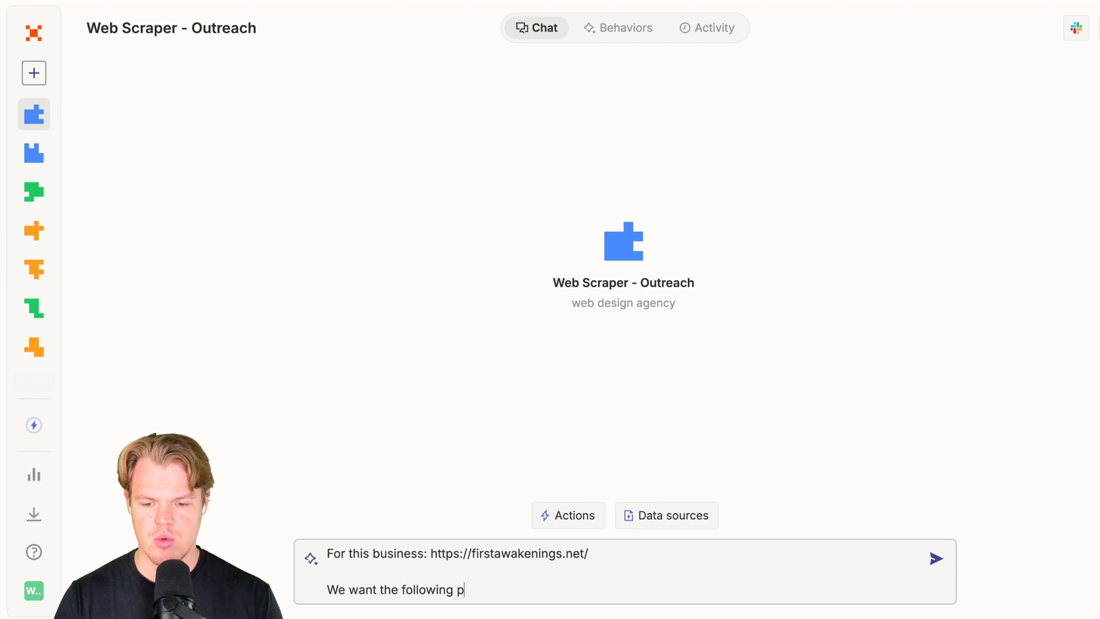
pyautogui.write('ut into a google sheet row:')
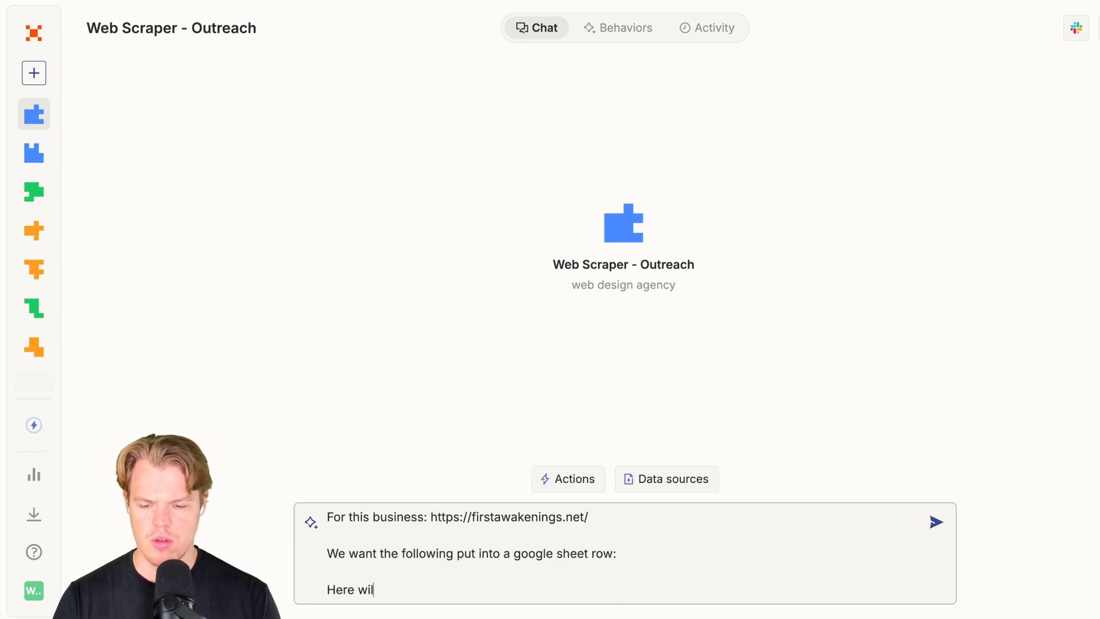
pyautogui.write('l have these coloms:')
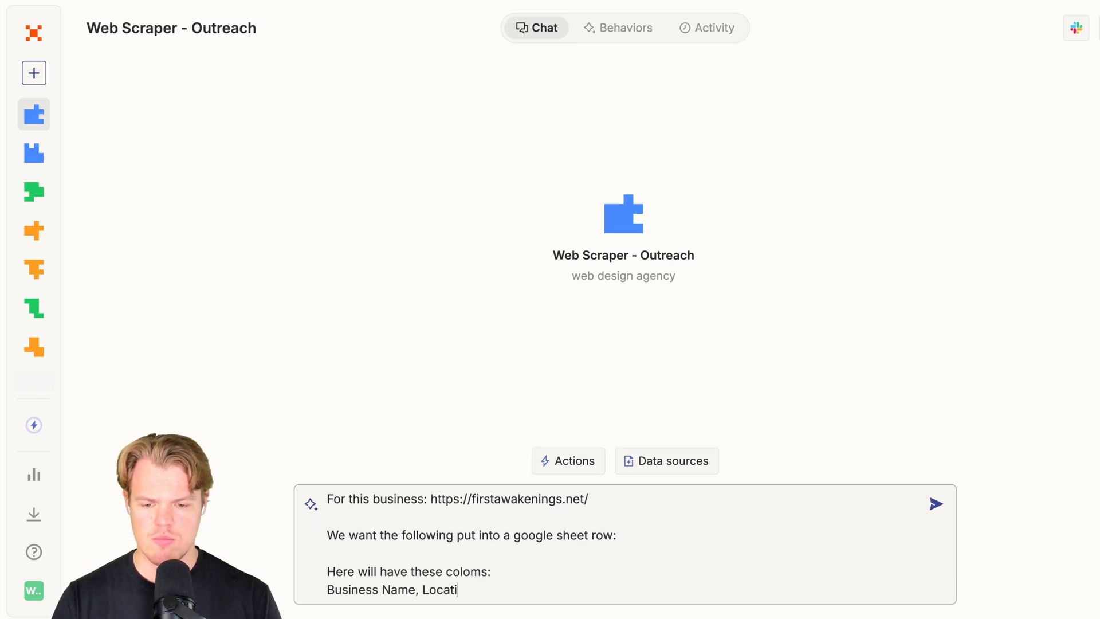
pyautogui.write('on, Contact Information, Social media handles, Email Draft')
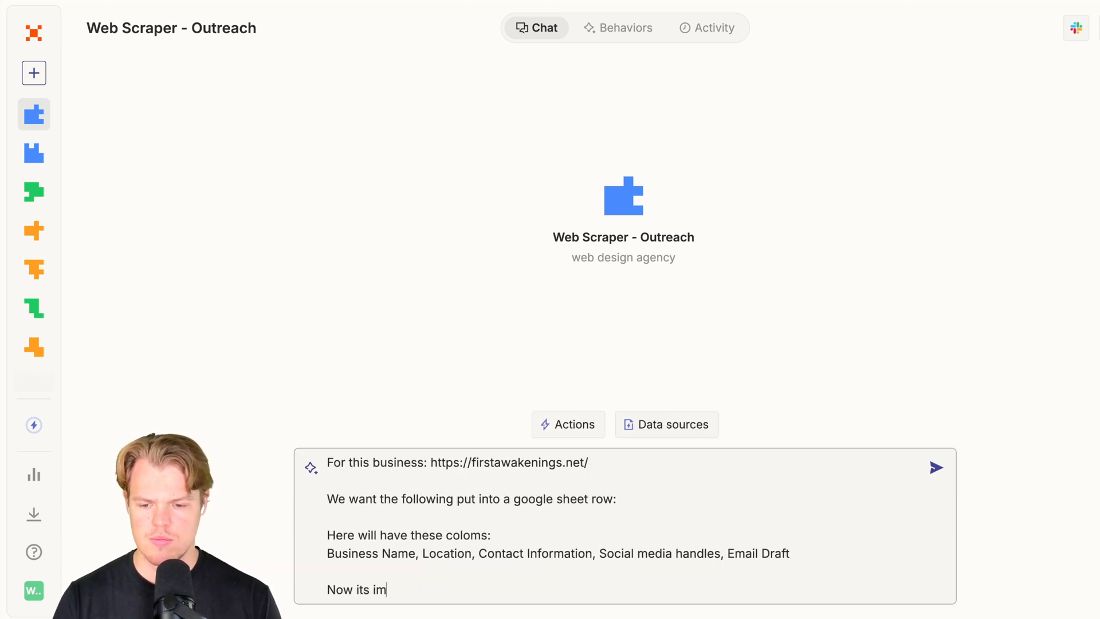
pyautogui.write('portant for us to make the')
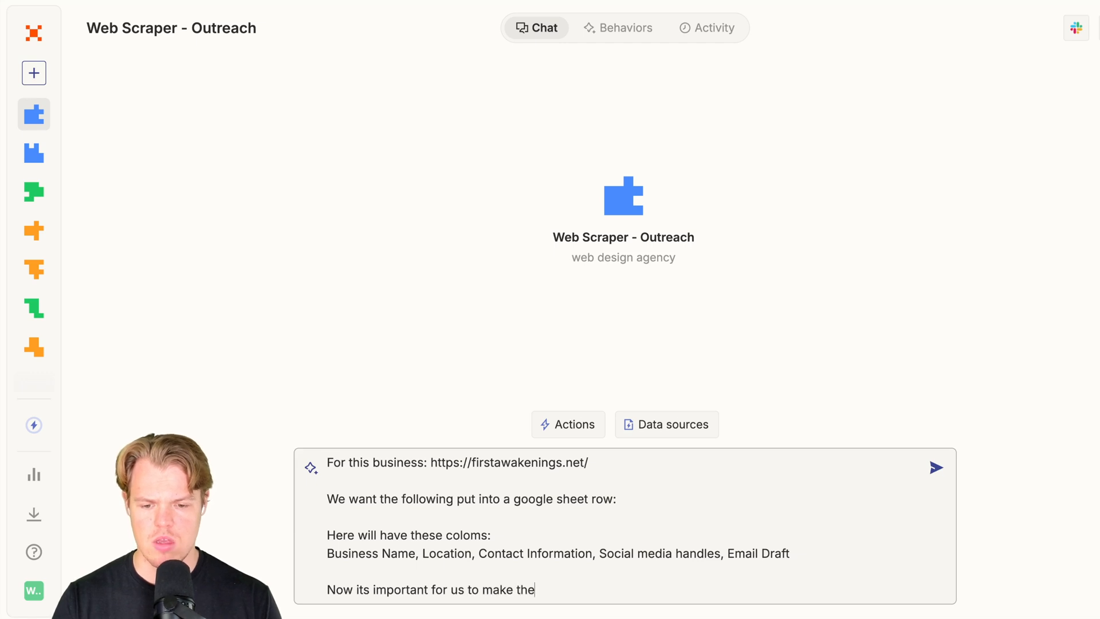
pyautogui.write('email draft personal')
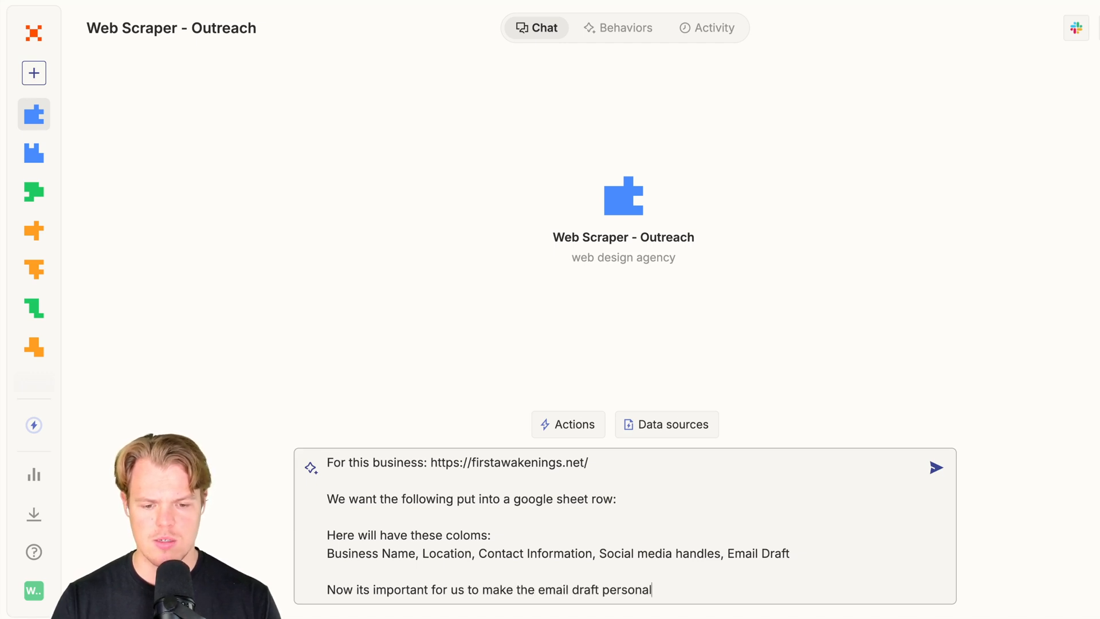
pyautogui.write('ized based on teh')
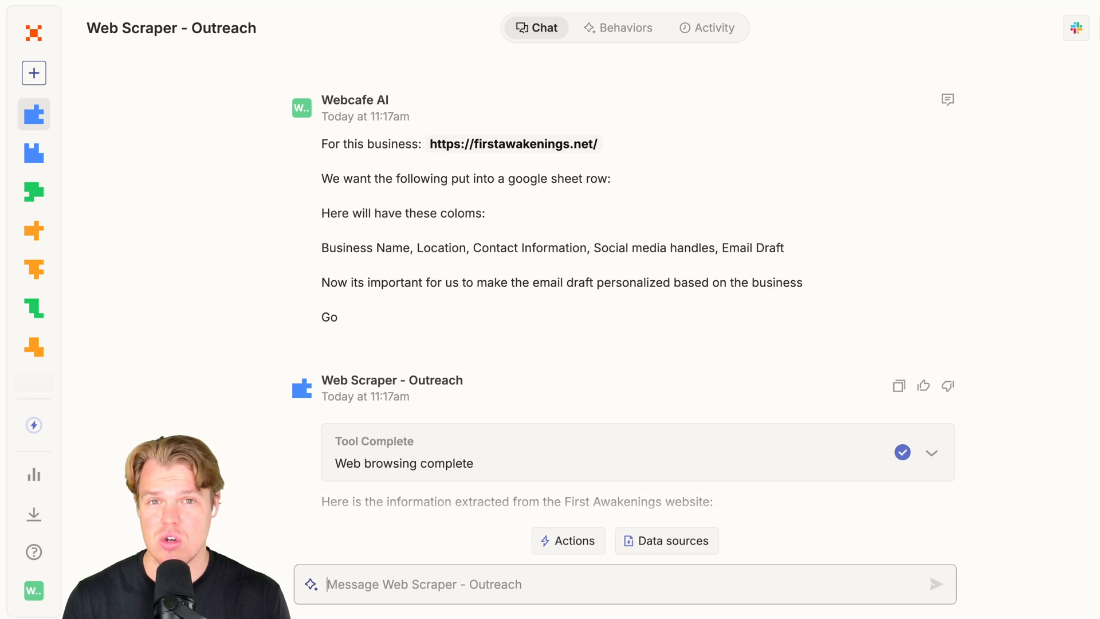
pyautogui.scroll(-3)
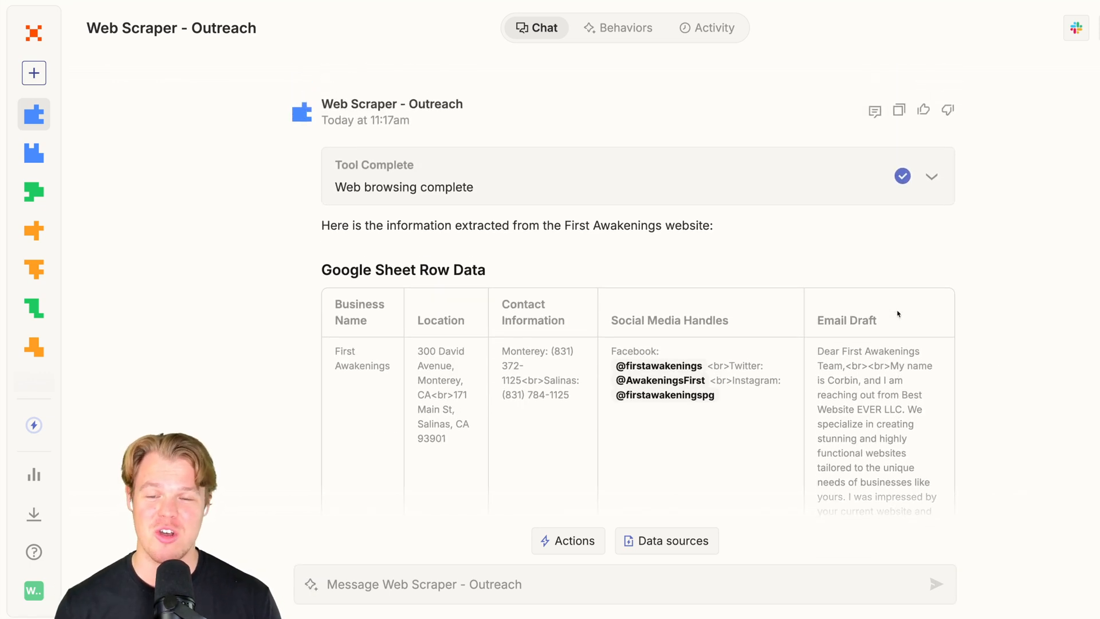
pyautogui.scroll(-3)
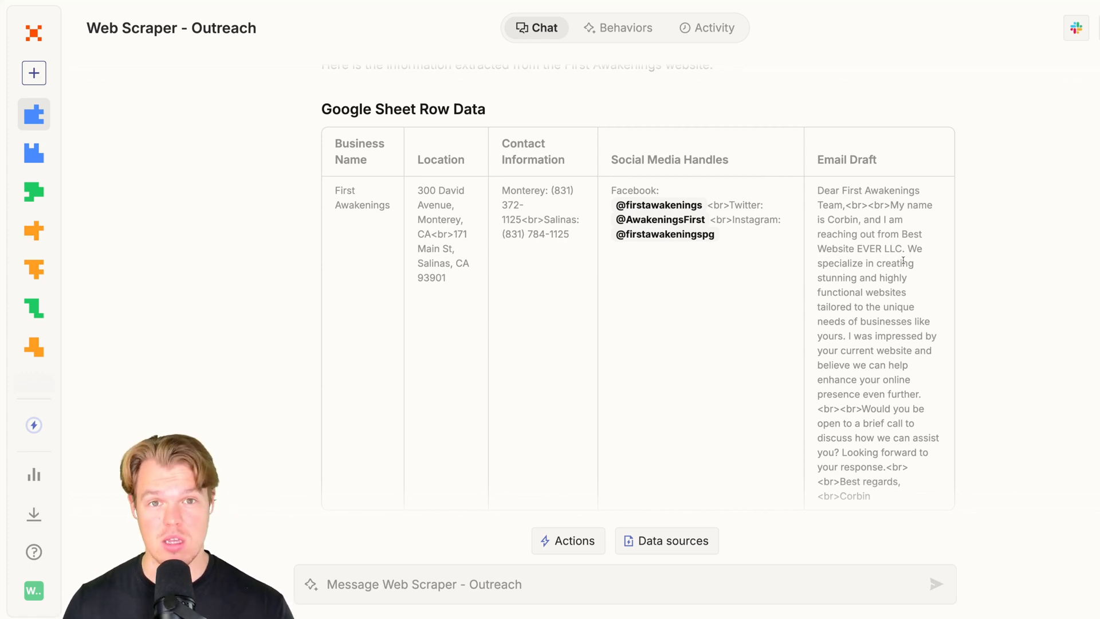
pyautogui.scroll(-3)
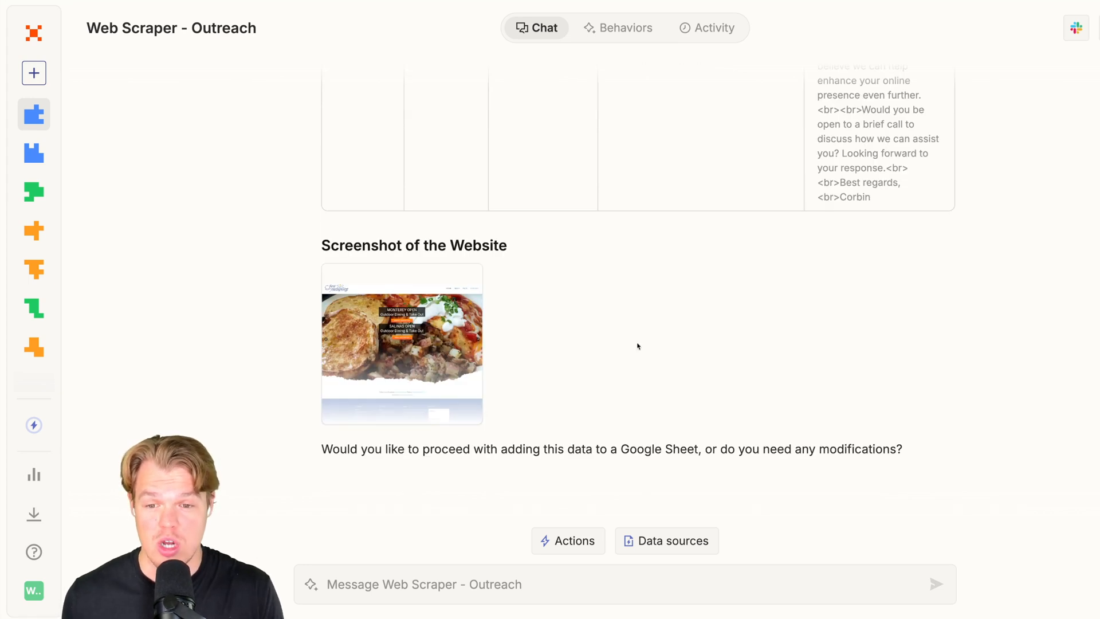
pyautogui.click(402, 343)
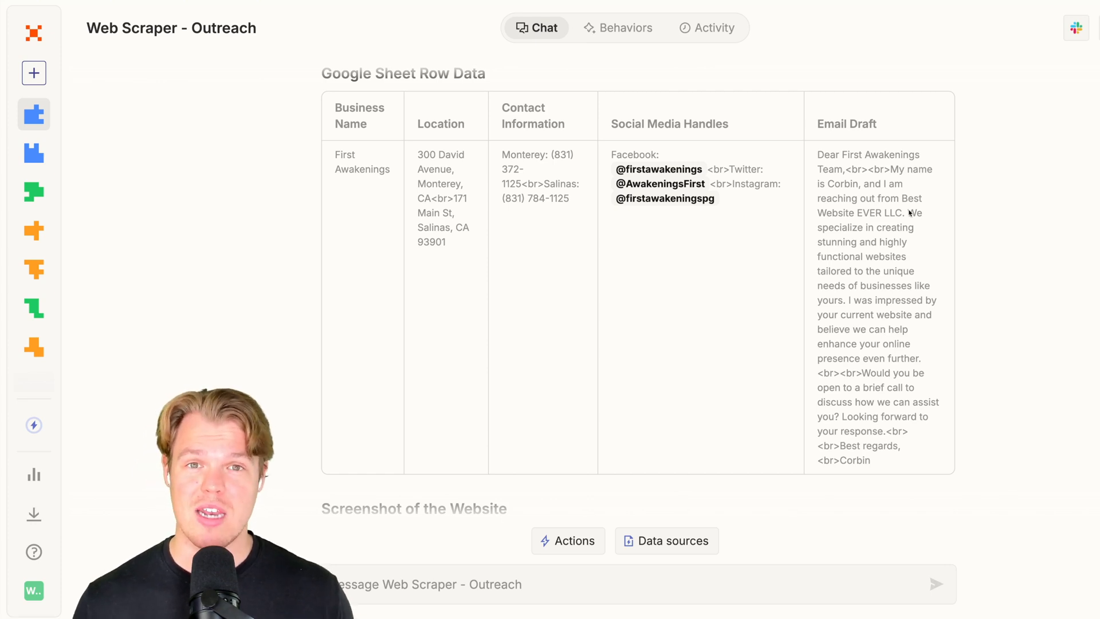
pyautogui.scroll(-3)
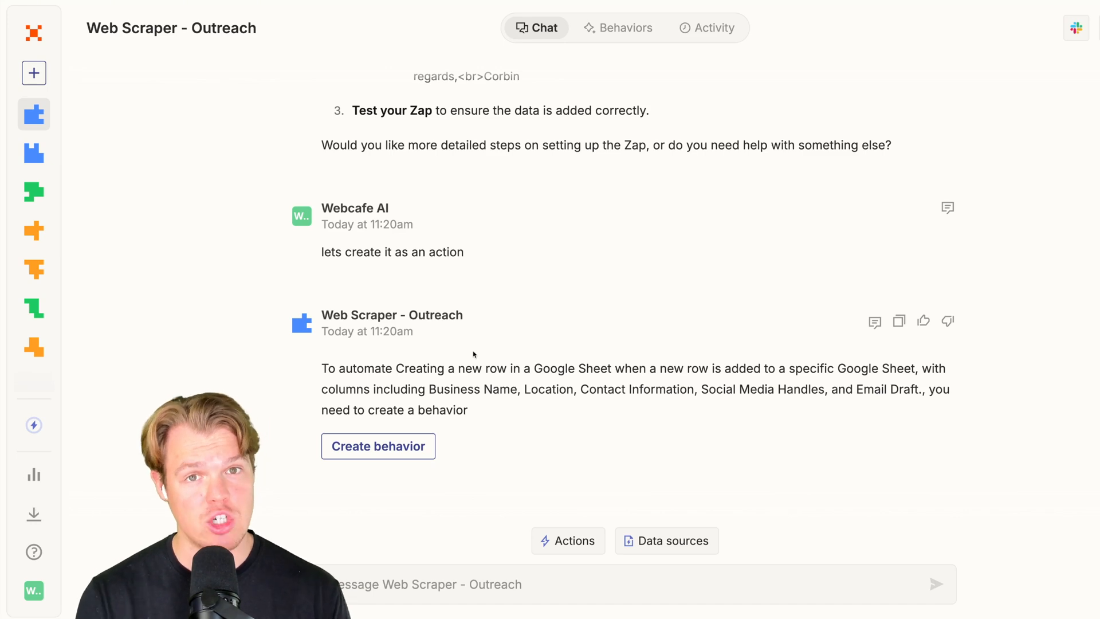
# Create a behavior from the assistant's Google Sheet row suggestion.
pyautogui.click(624, 28)
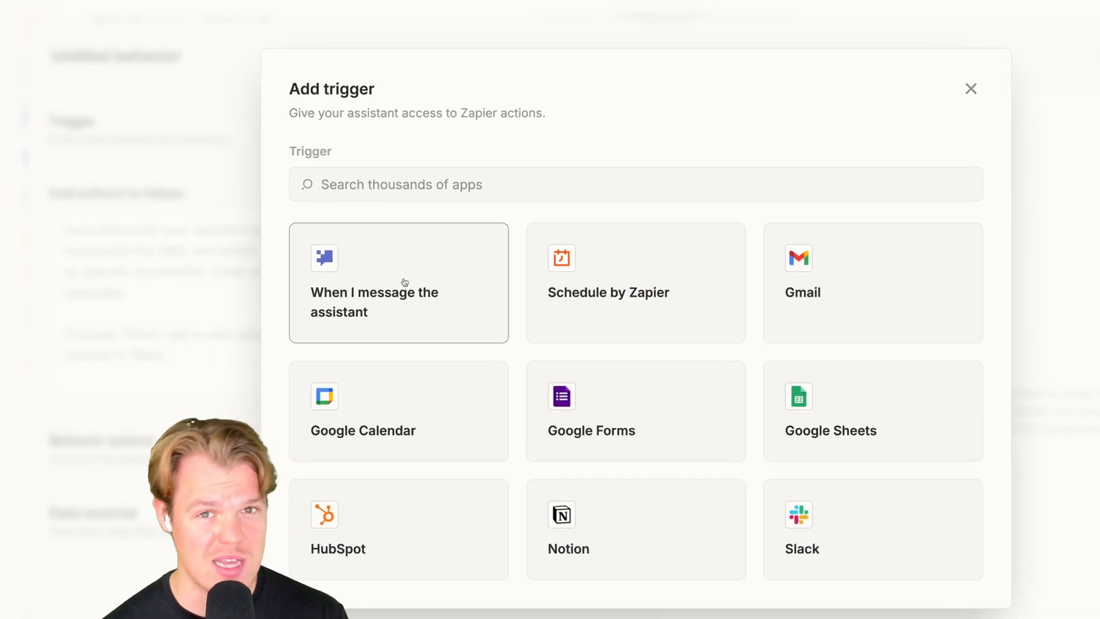
# Add the trigger 'When I message the assistant' with the coldlead keyword.
pyautogui.click(398, 282)
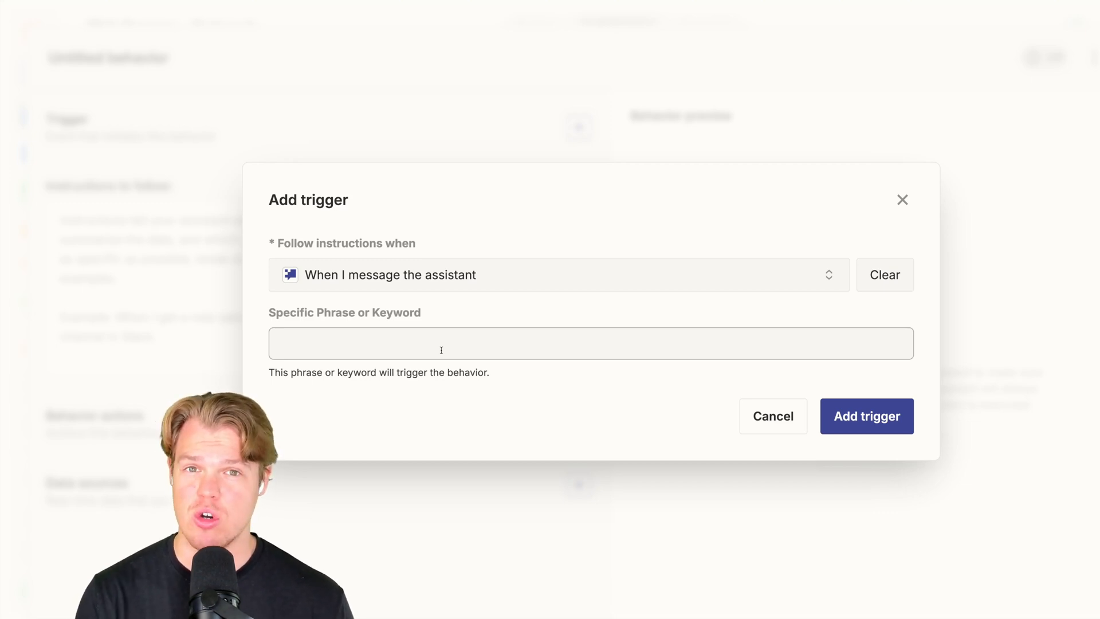
pyautogui.write('col')
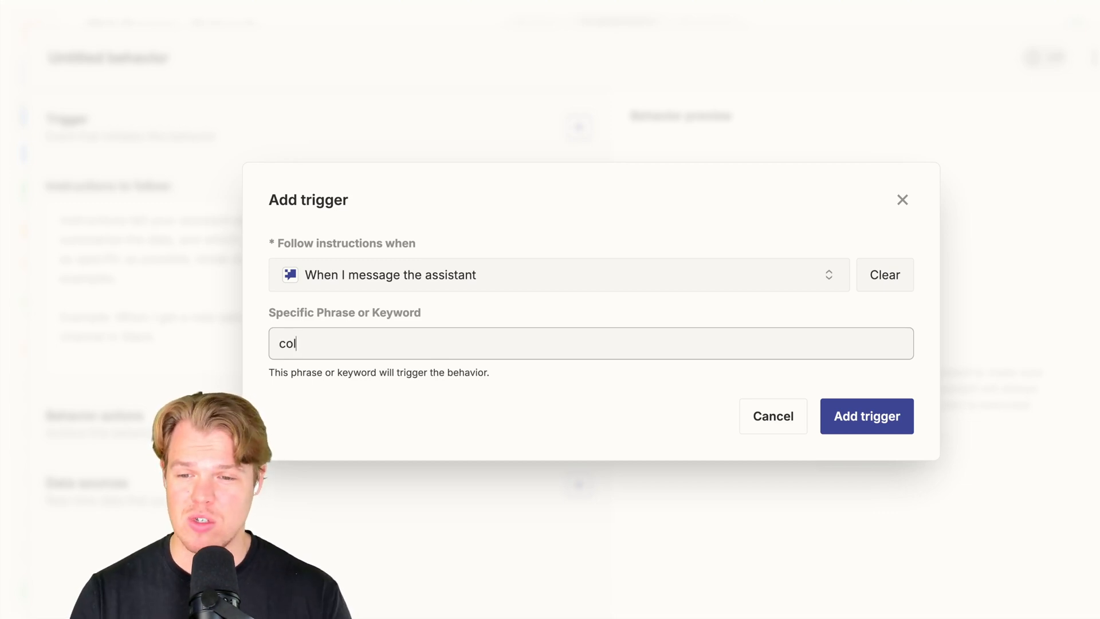
pyautogui.click(866, 416)
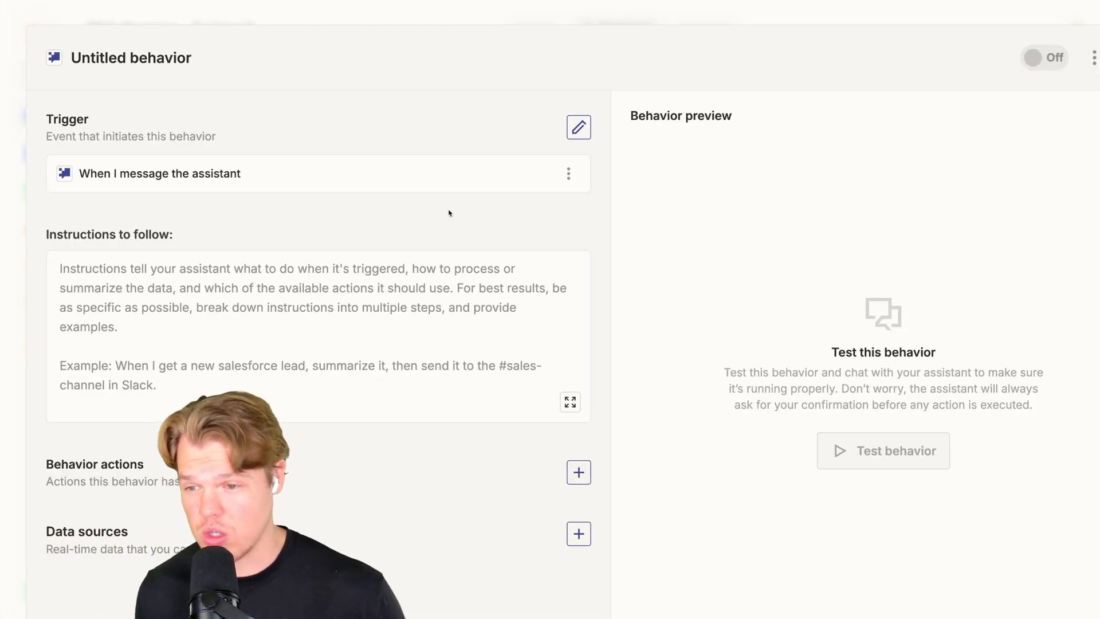
pyautogui.moveTo(383, 231)
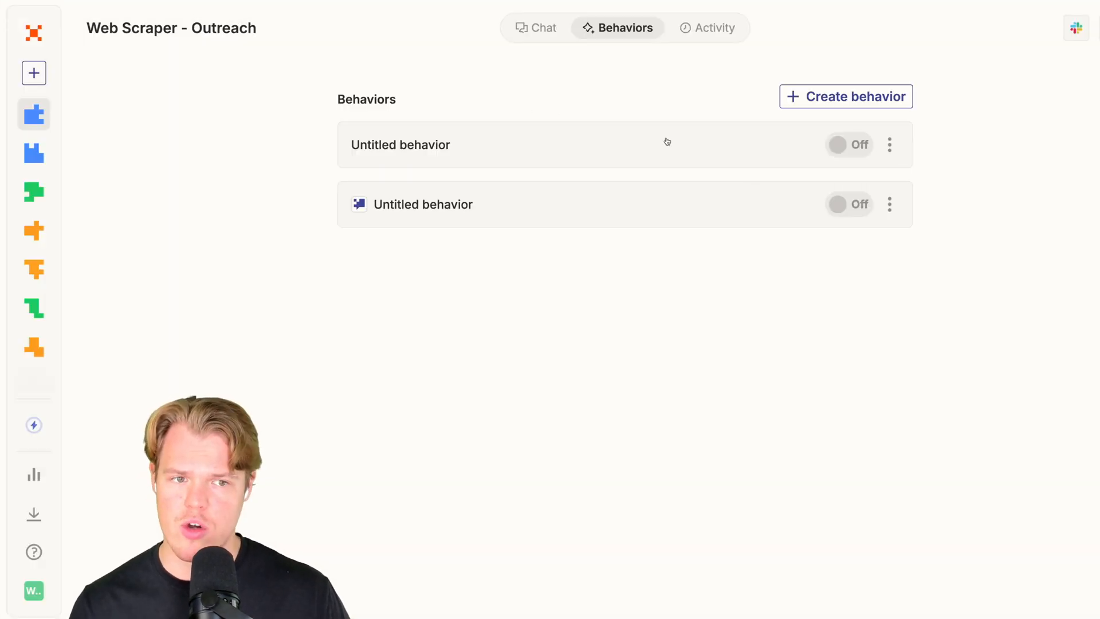
# Use the assistant's suggested behavior text as the behavior's instructions.
pyautogui.click(536, 28)
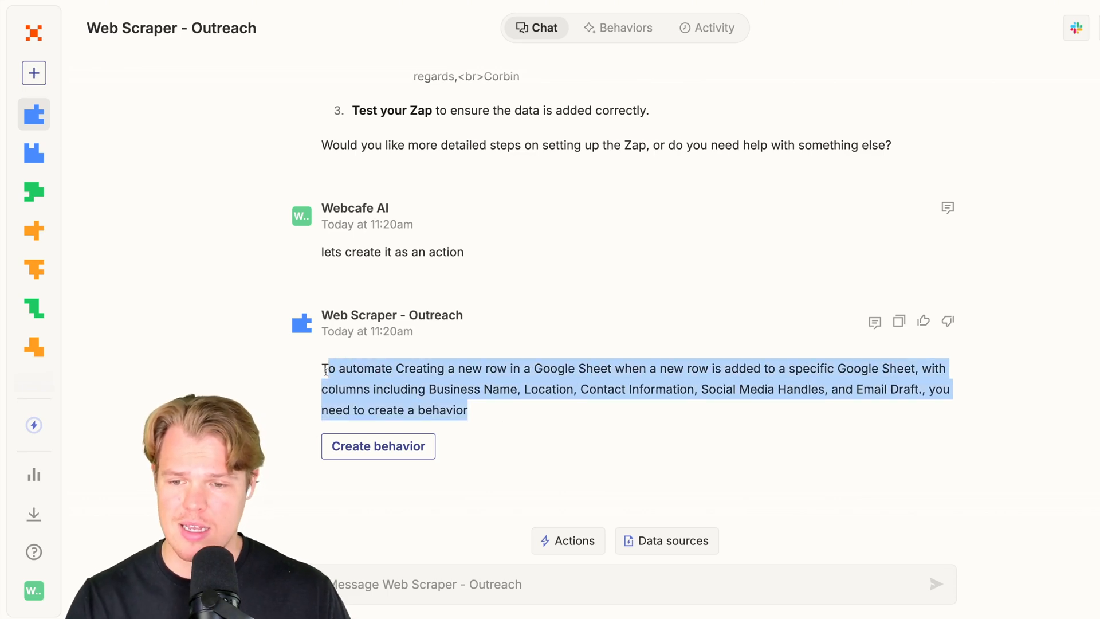
pyautogui.click(377, 445)
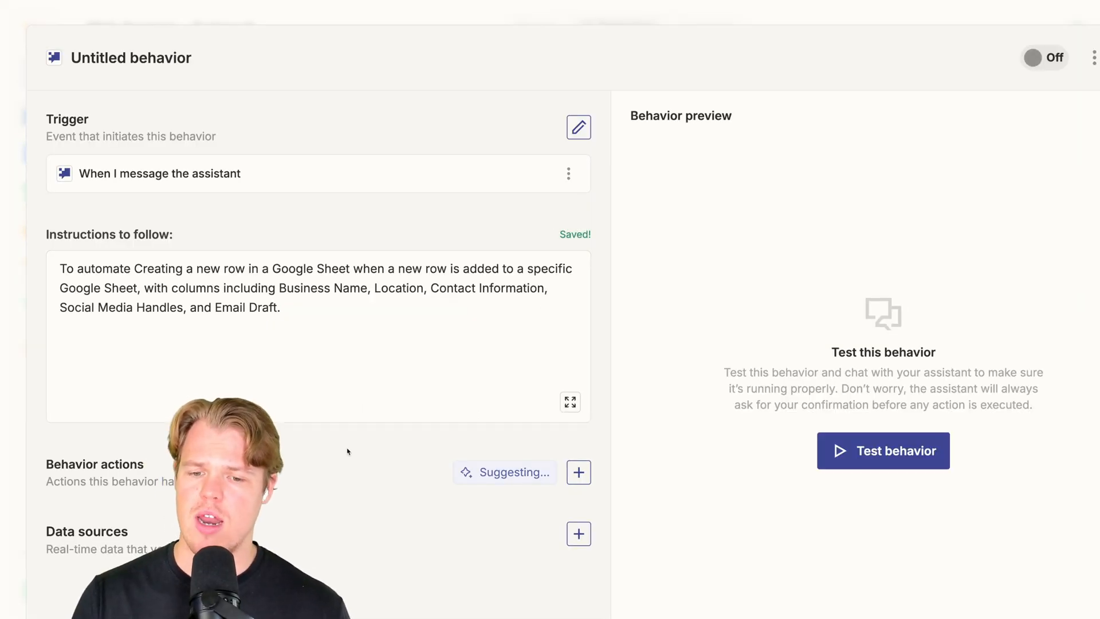
# Add a Google Sheets Create Spreadsheet Row action on Sheet1 of Best EVER Website Outreach.
pyautogui.click(577, 472)
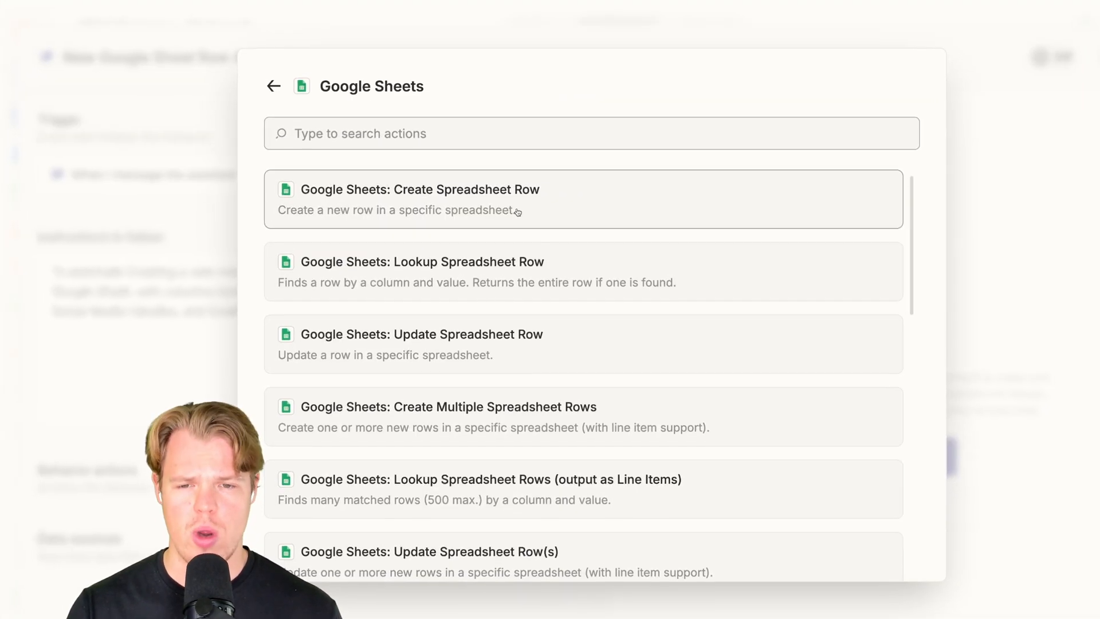
pyautogui.click(419, 199)
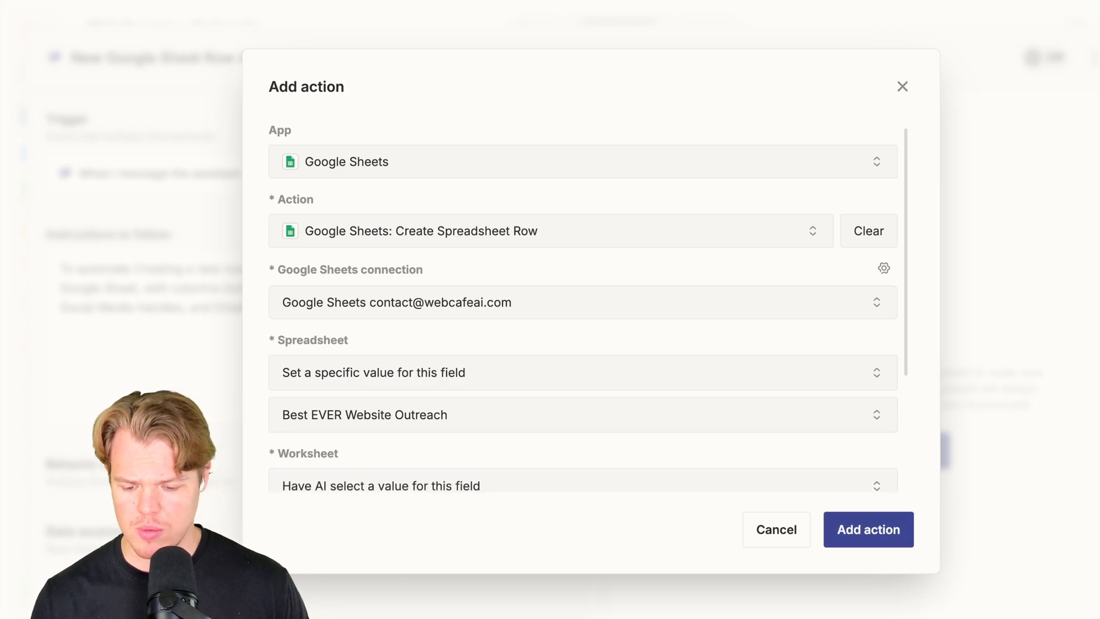
pyautogui.scroll(-3)
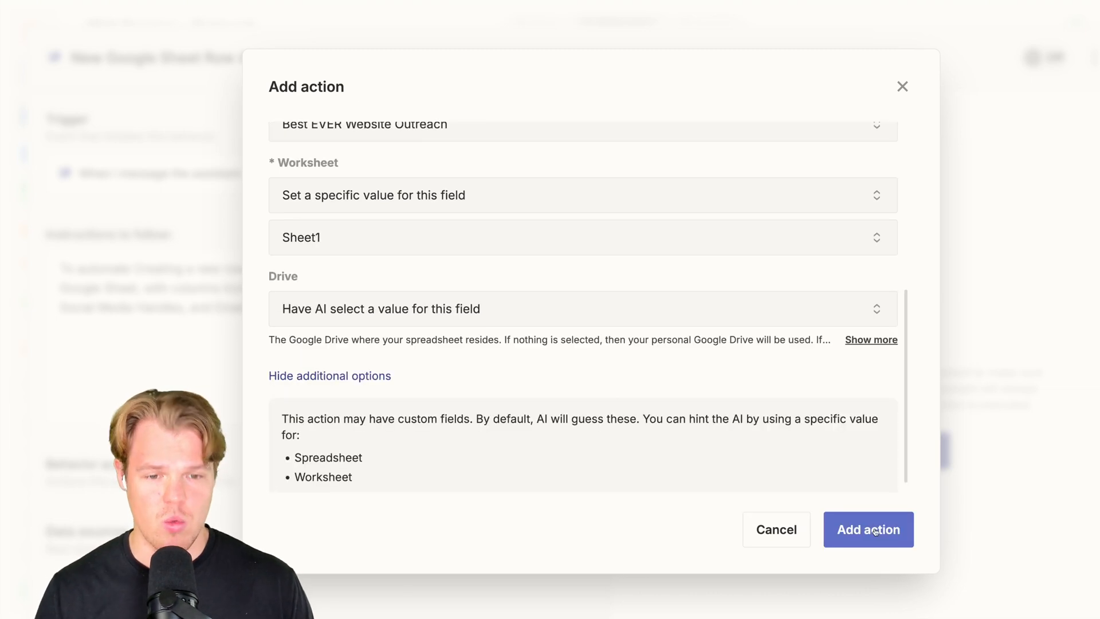
pyautogui.click(867, 529)
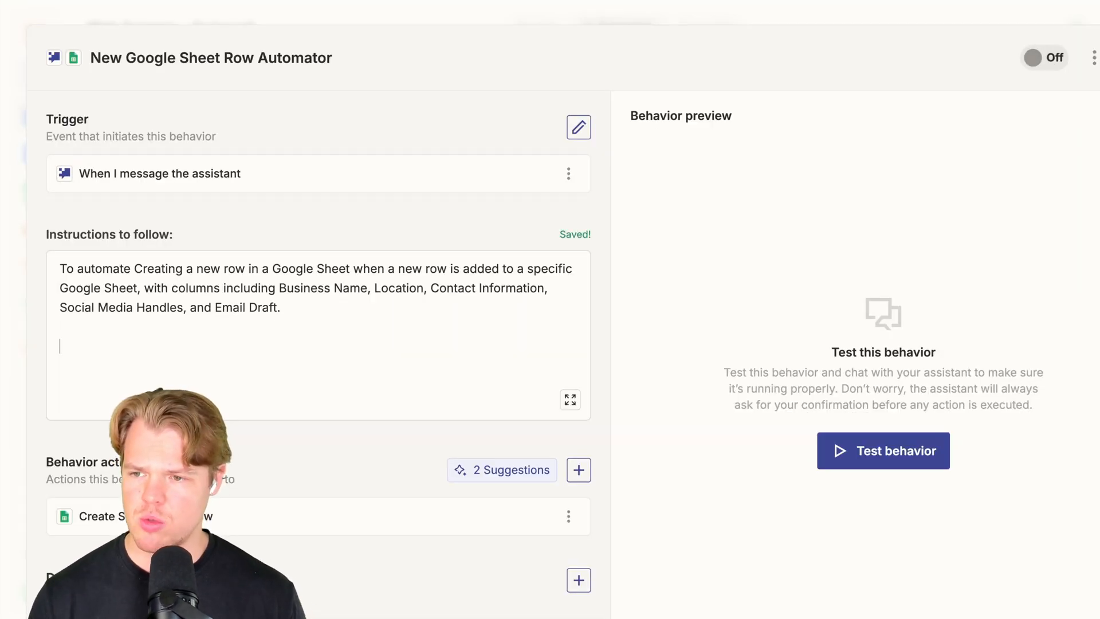
# Finish the instructions to fill each column from a provided website link and switch the behavior on.
pyautogui.write('We will')
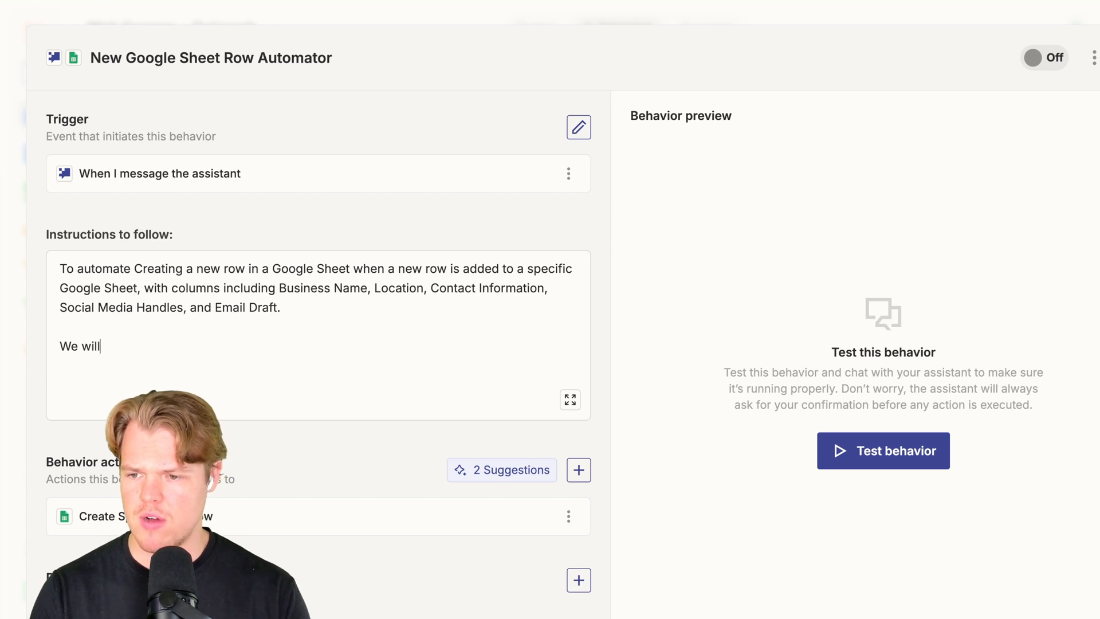
pyautogui.write('provide you we a')
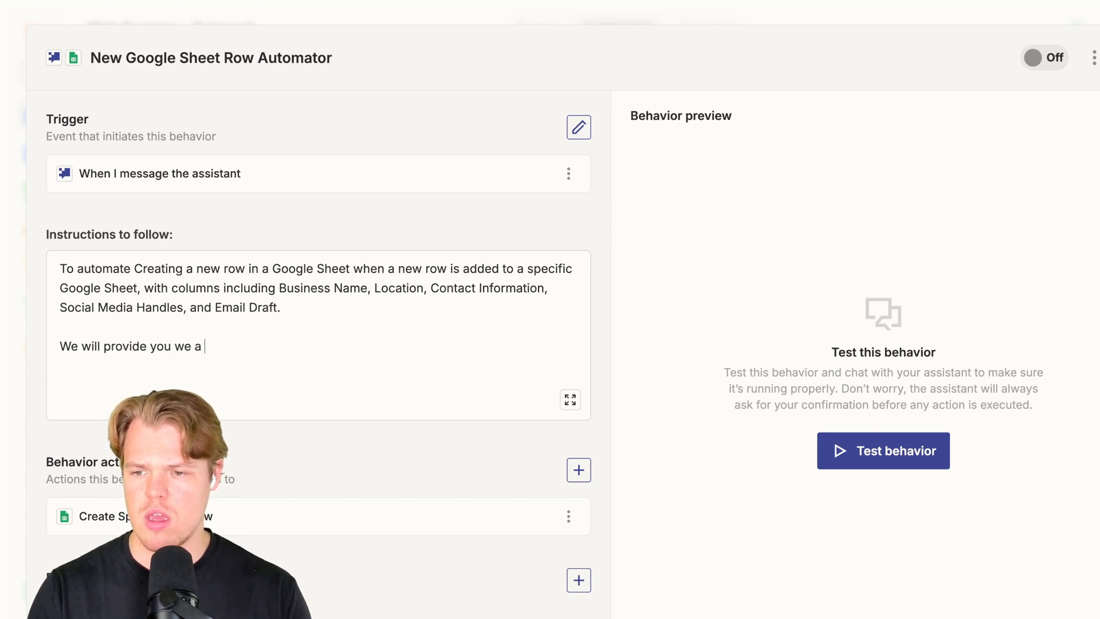
pyautogui.write('website link you')
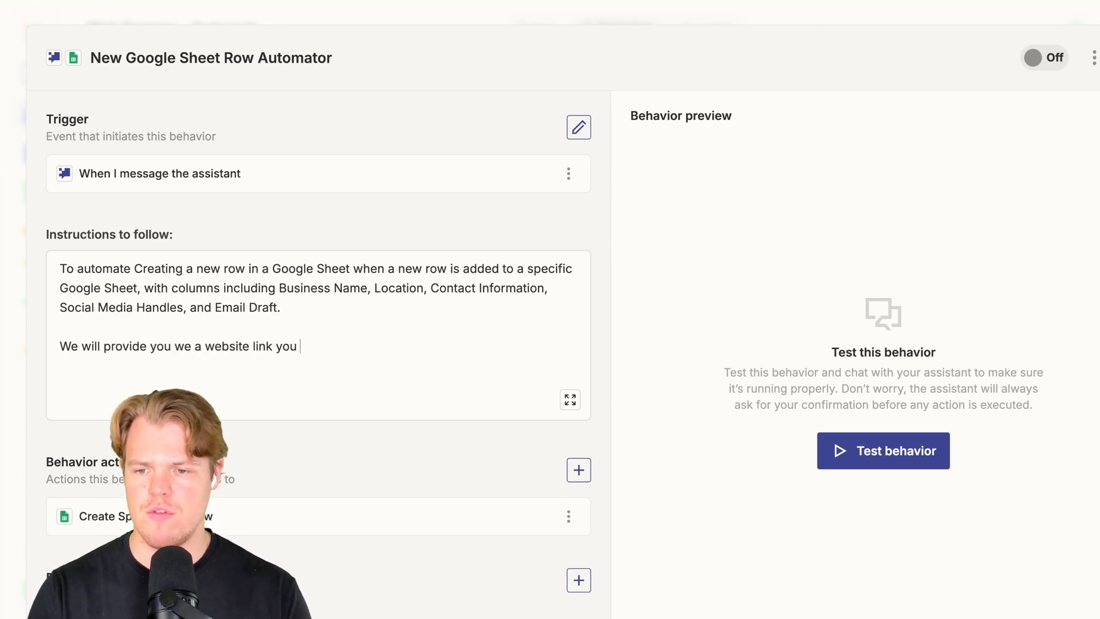
pyautogui.write('fill in for e')
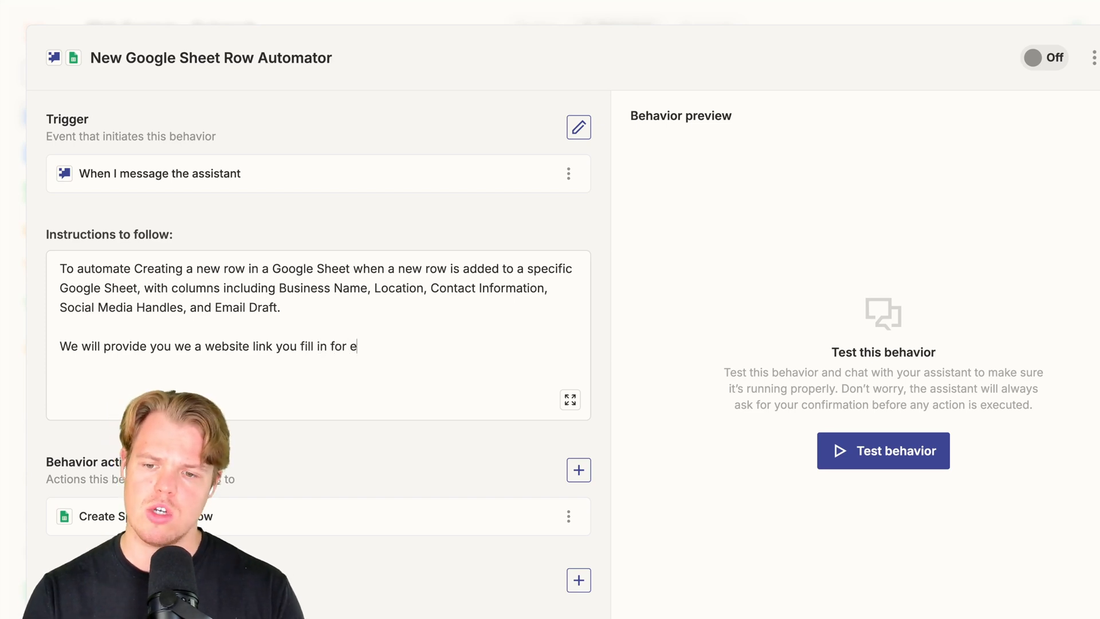
pyautogui.write('ach column the relevant data')
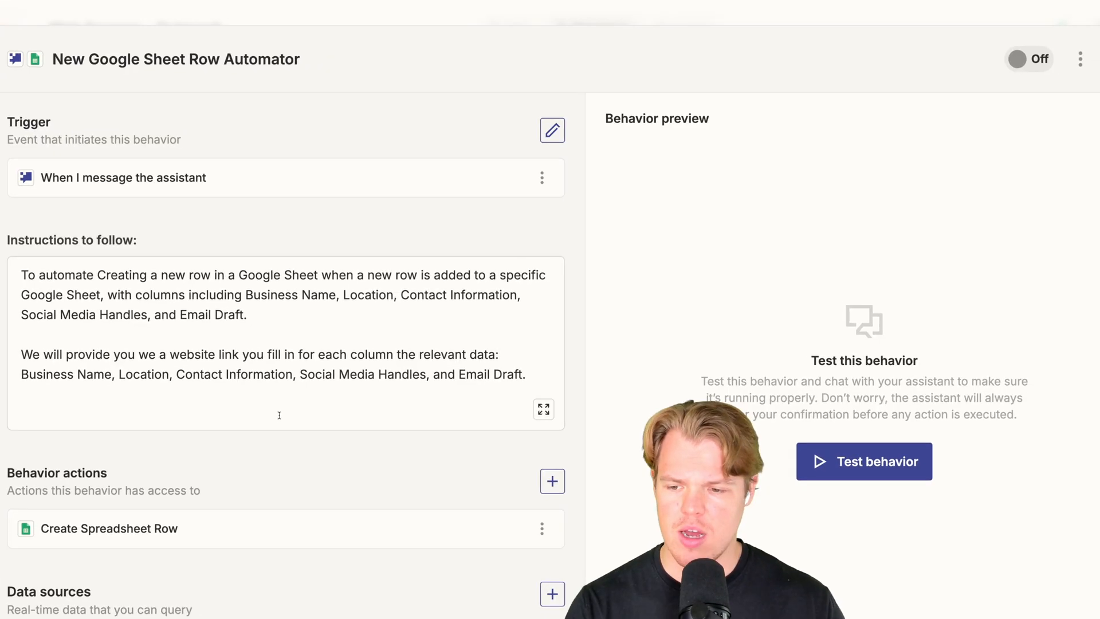
pyautogui.click(1029, 58)
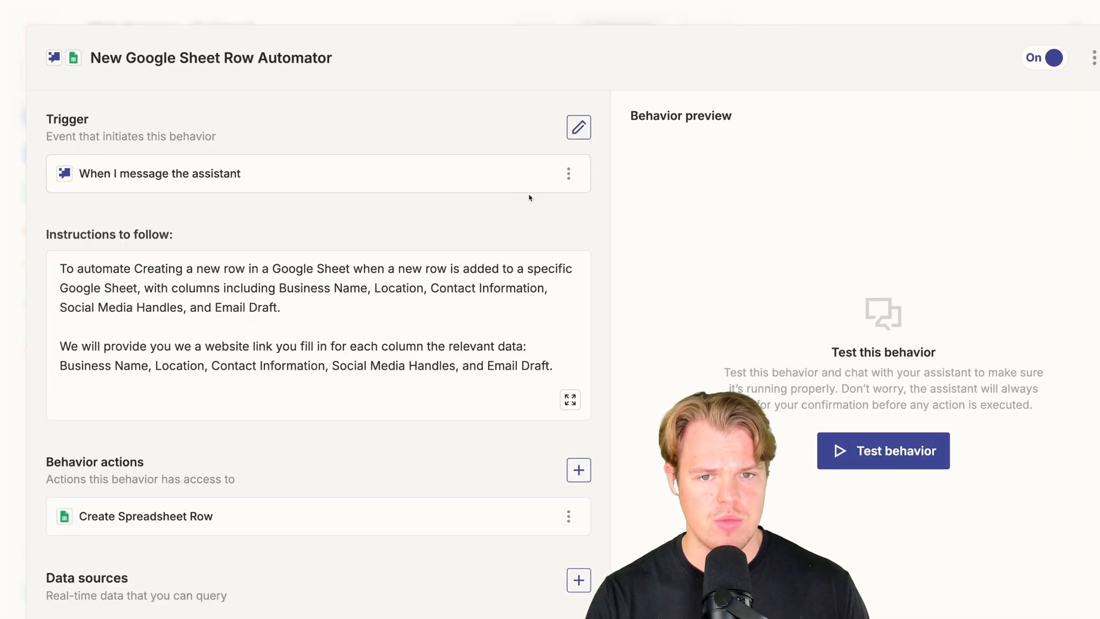
pyautogui.click(578, 127)
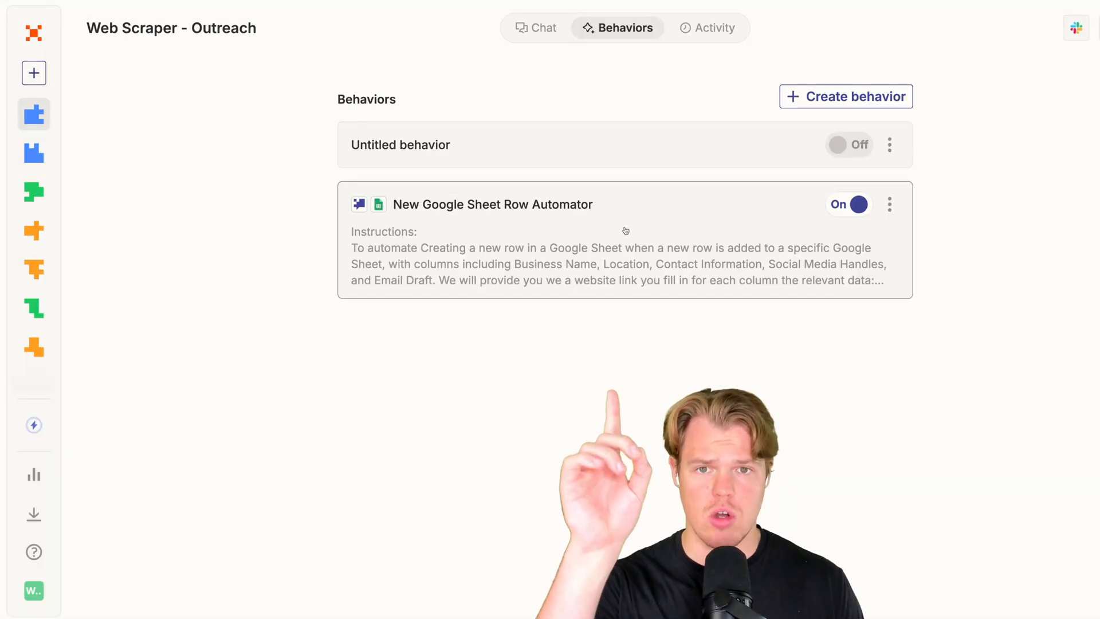
pyautogui.click(542, 27)
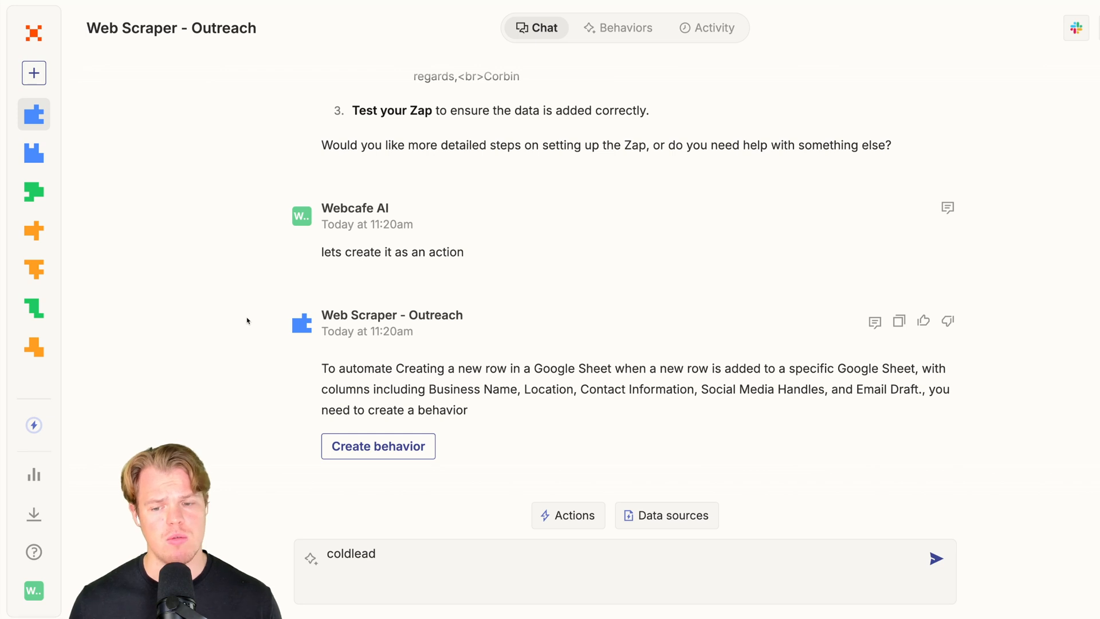
pyautogui.write('https://firstawakenings.net/')
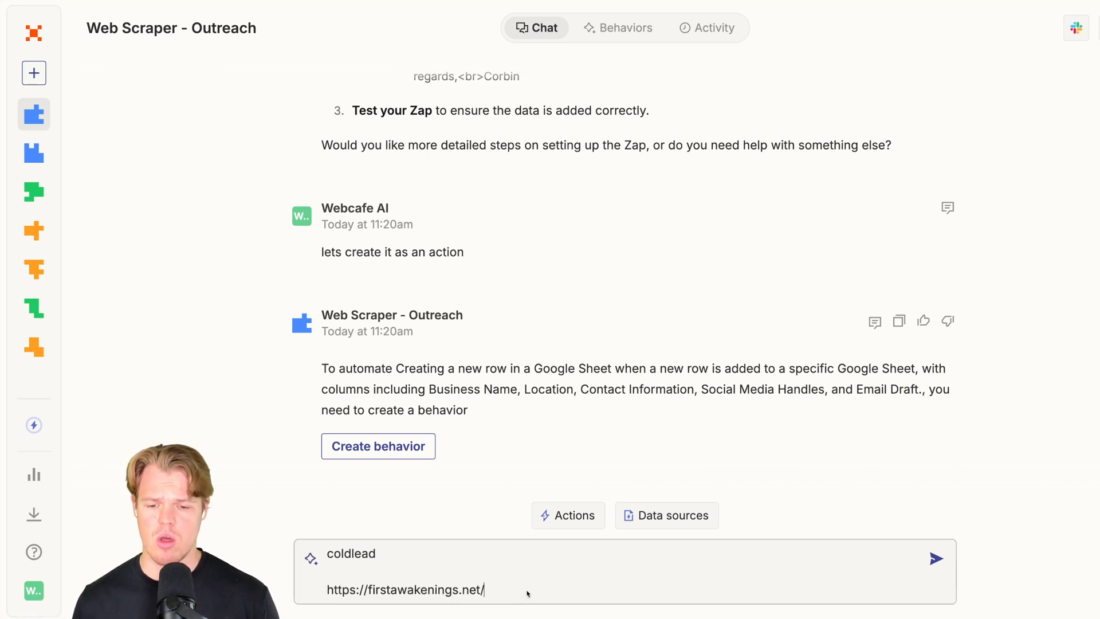
pyautogui.click(936, 558)
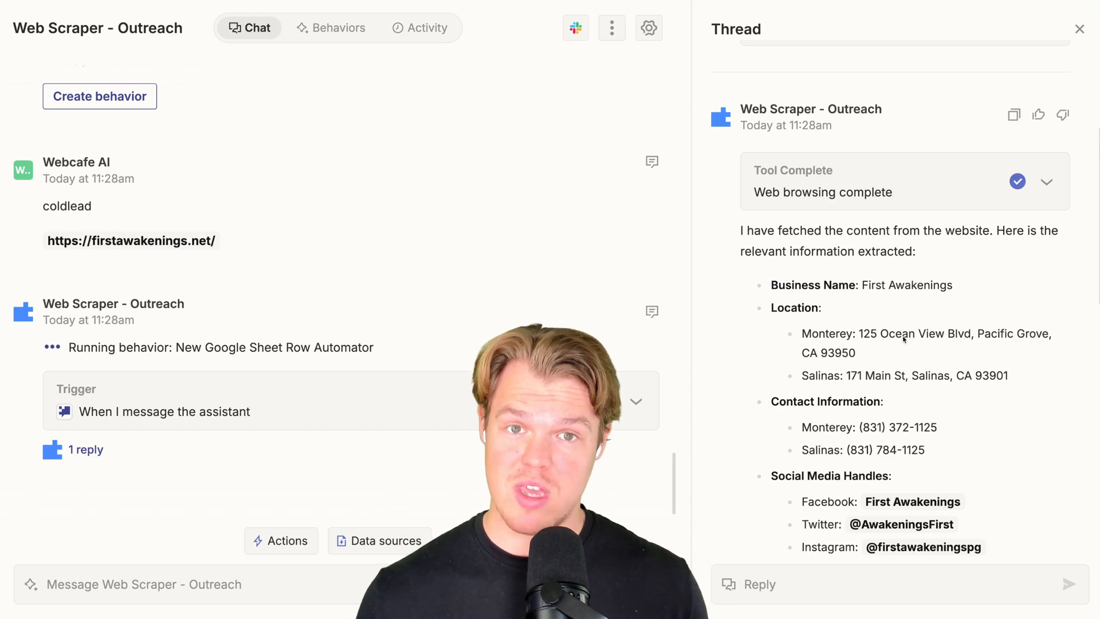
# Review the extracted First Awakenings details and the completed Create Spreadsheet Row action.
pyautogui.scroll(-3)
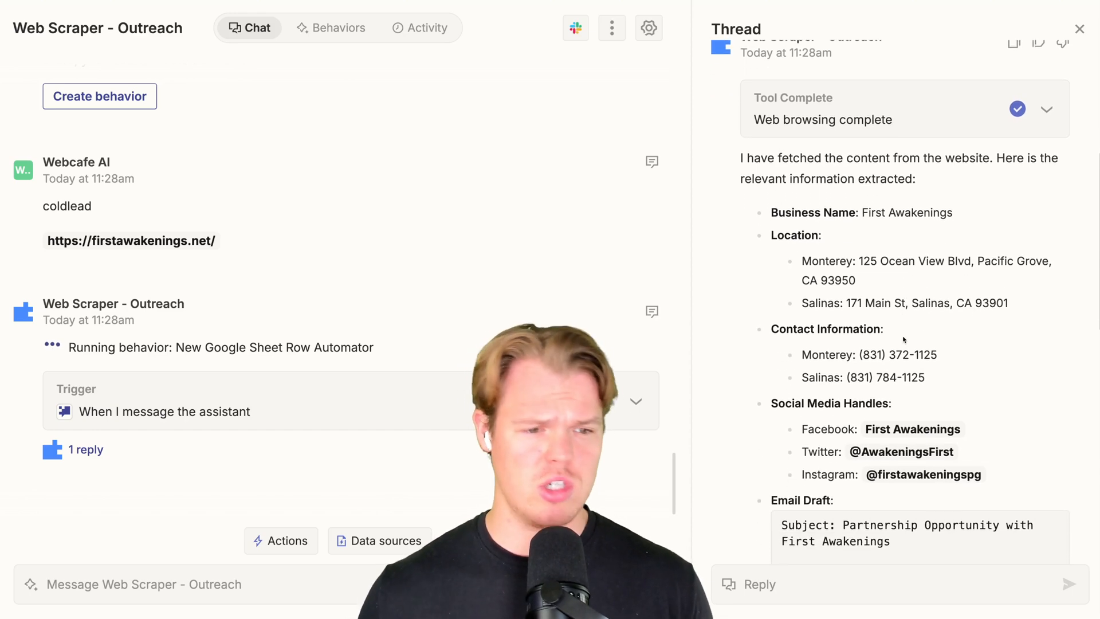
pyautogui.scroll(-3)
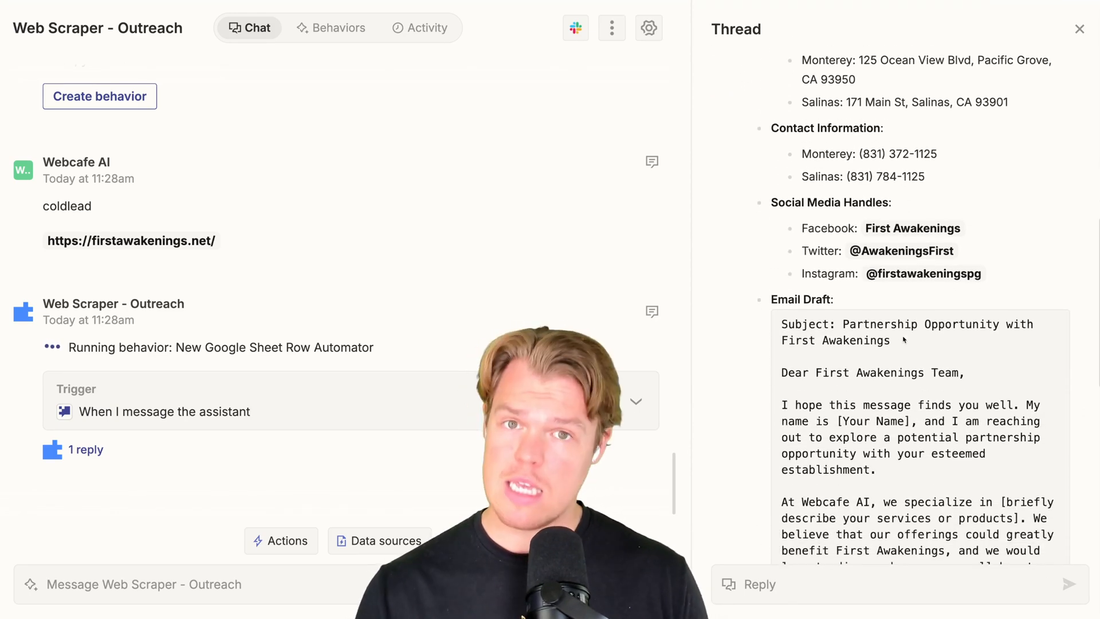
pyautogui.scroll(-3)
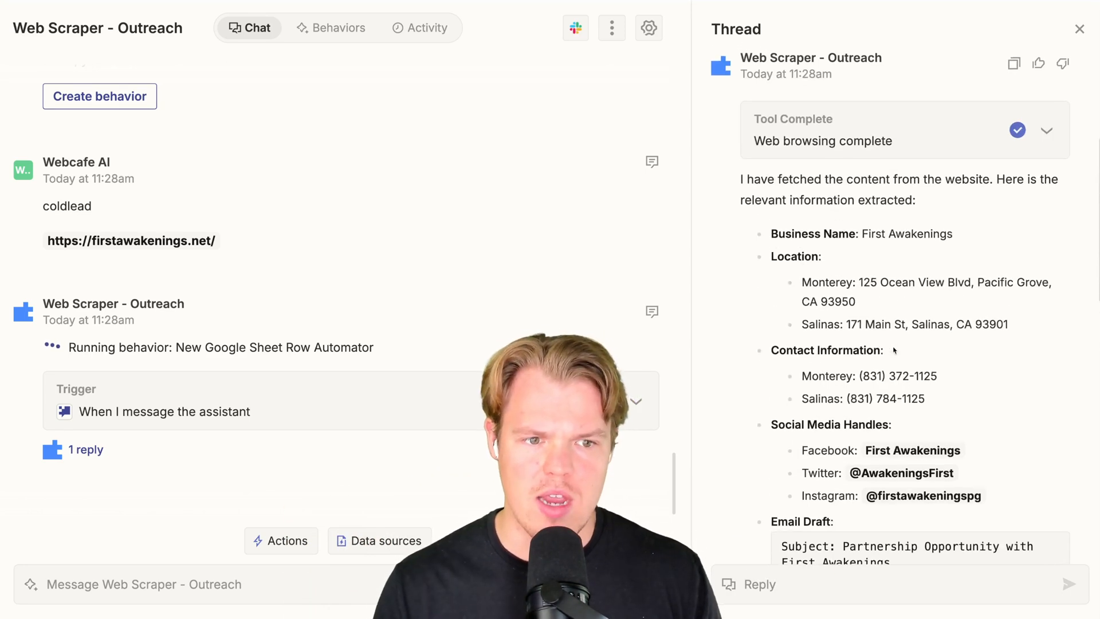
pyautogui.scroll(-3)
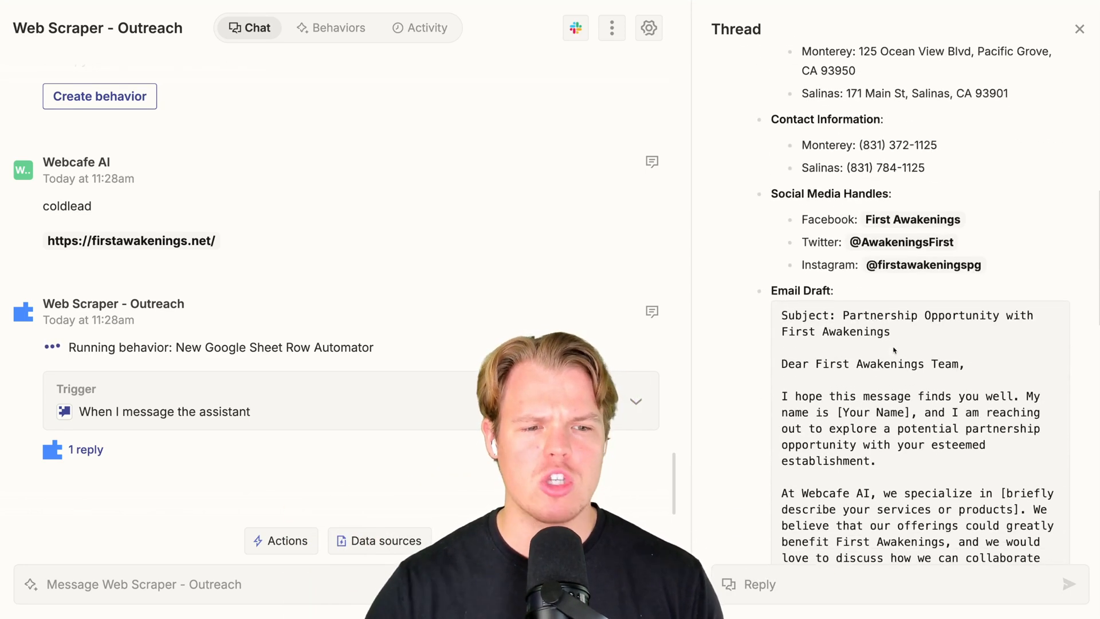
pyautogui.scroll(-3)
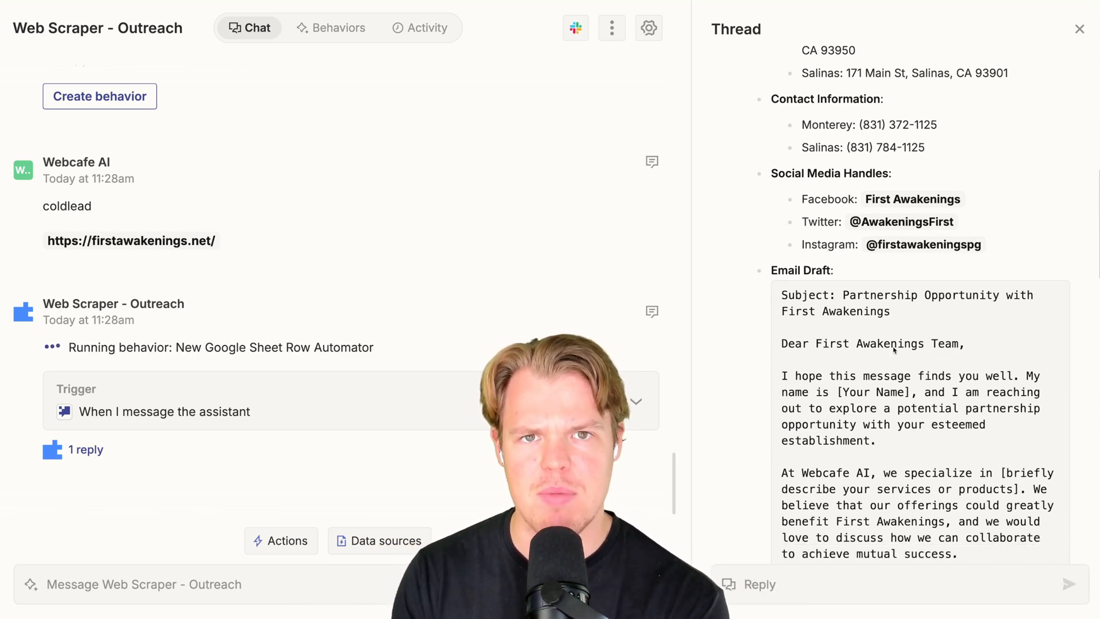
pyautogui.scroll(-3)
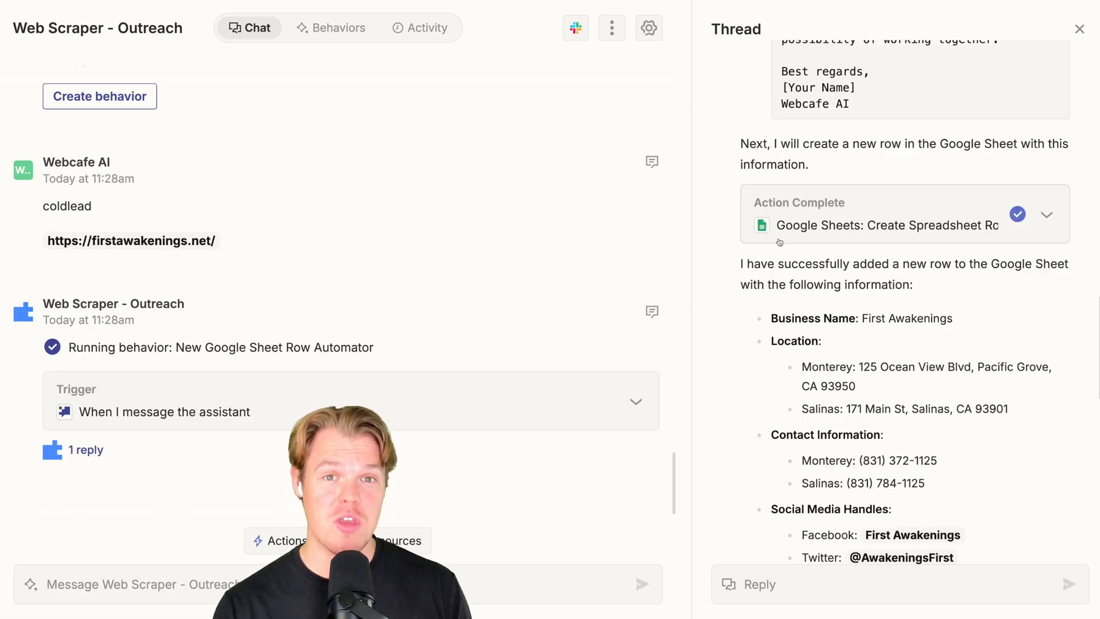
pyautogui.scroll(-3)
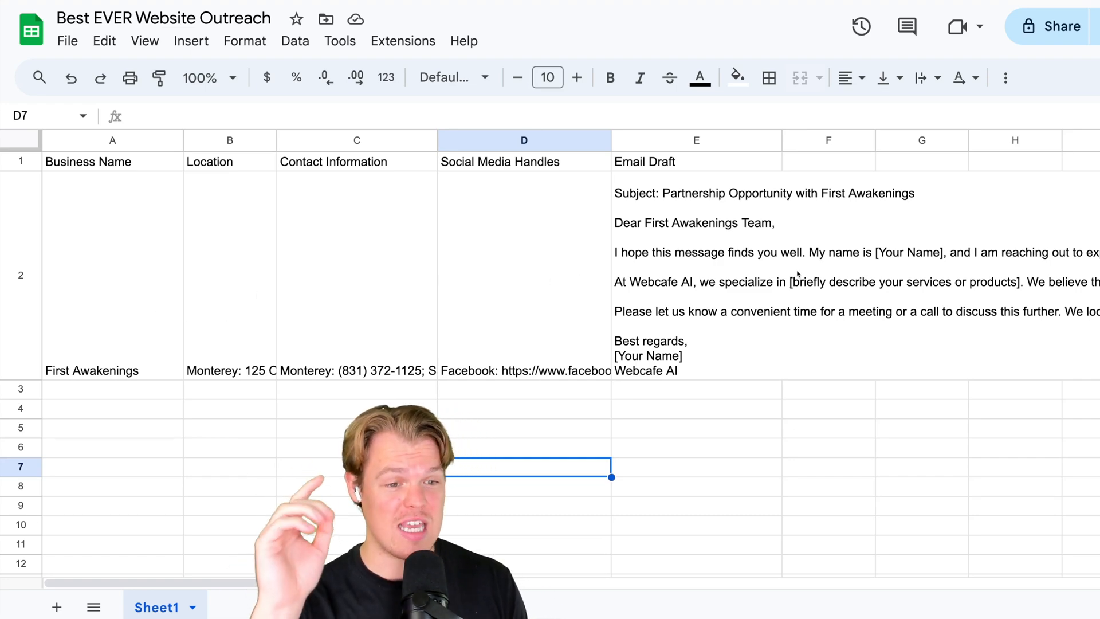
pyautogui.hscroll(3)
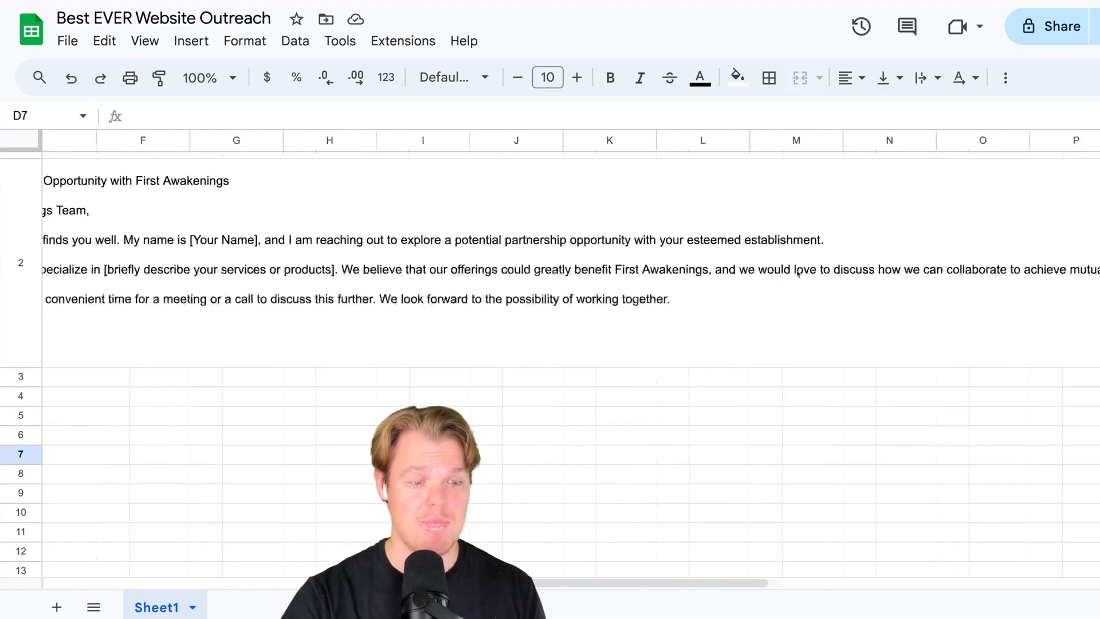
pyautogui.scroll(3)
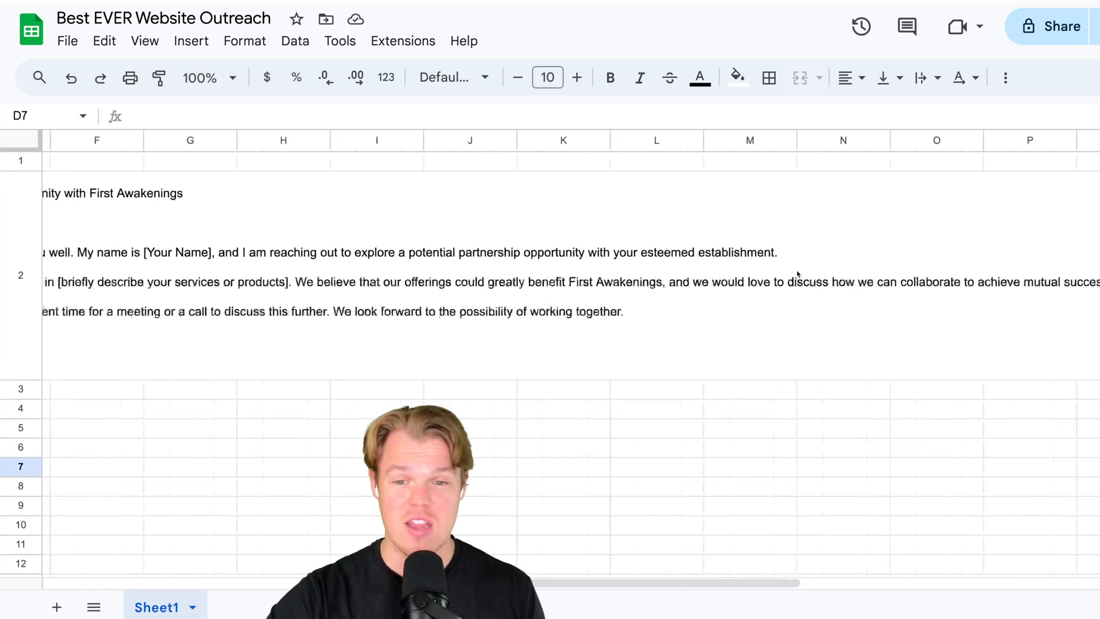
pyautogui.hscroll(-3)
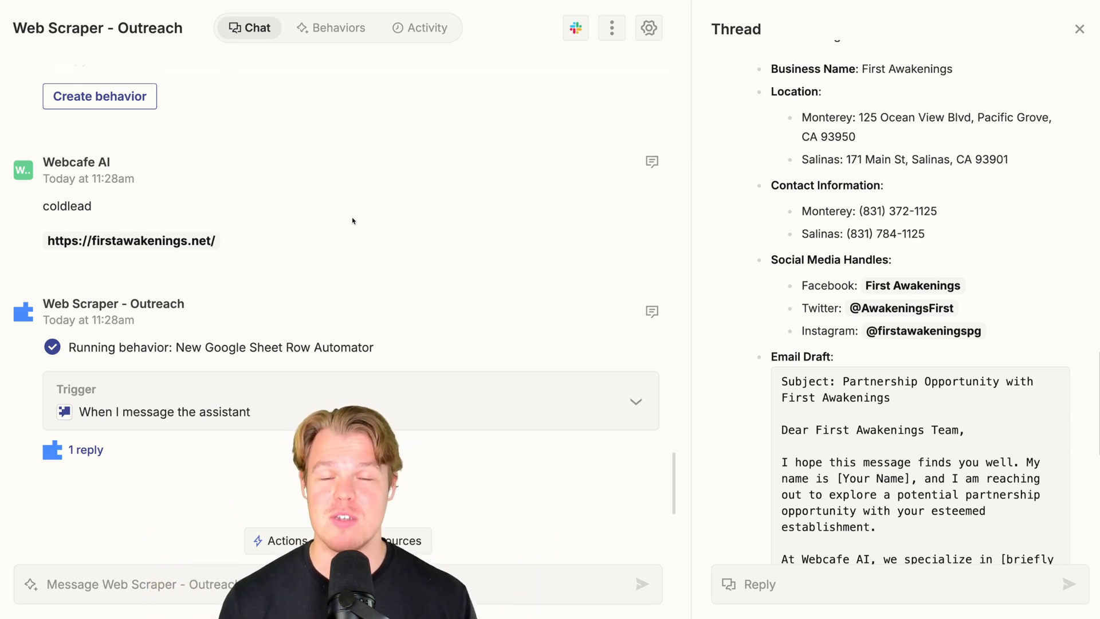
pyautogui.scroll(3)
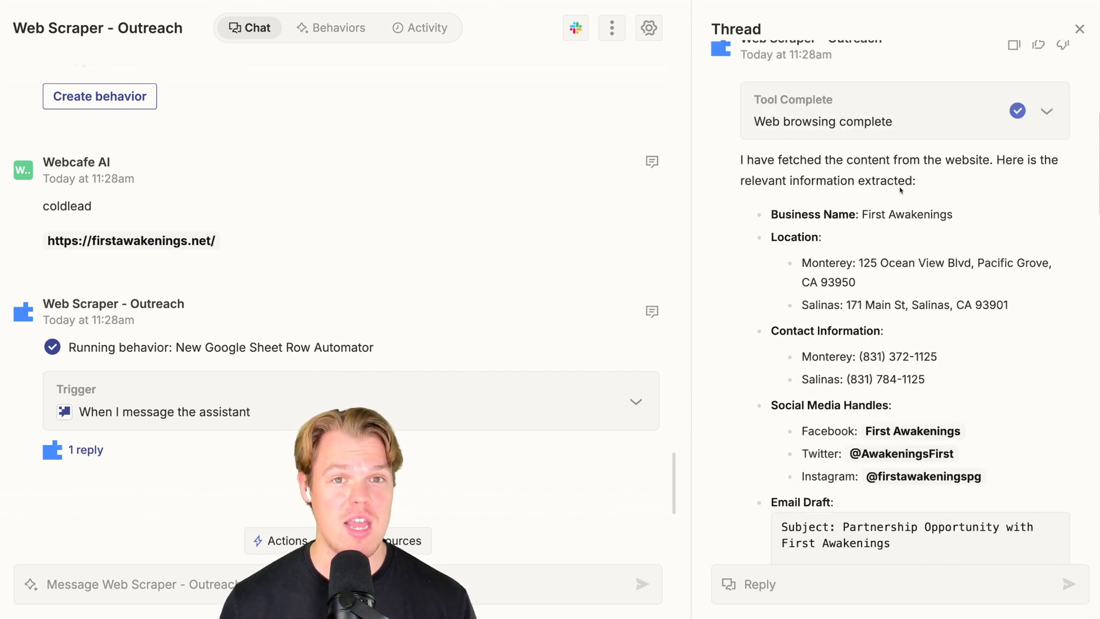
pyautogui.moveTo(955, 181)
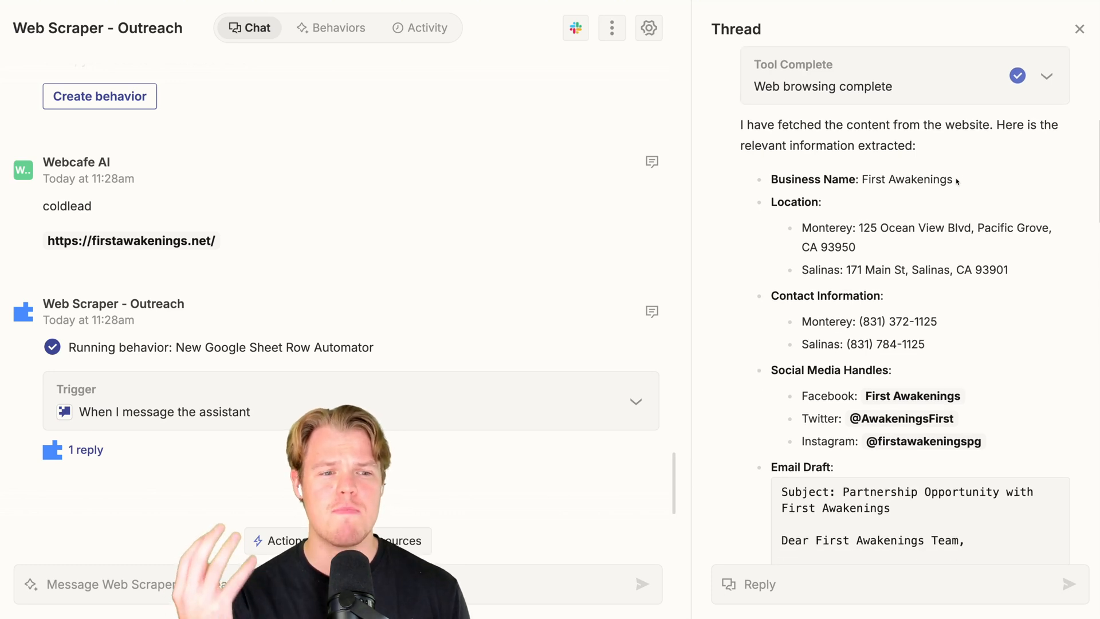
pyautogui.scroll(-3)
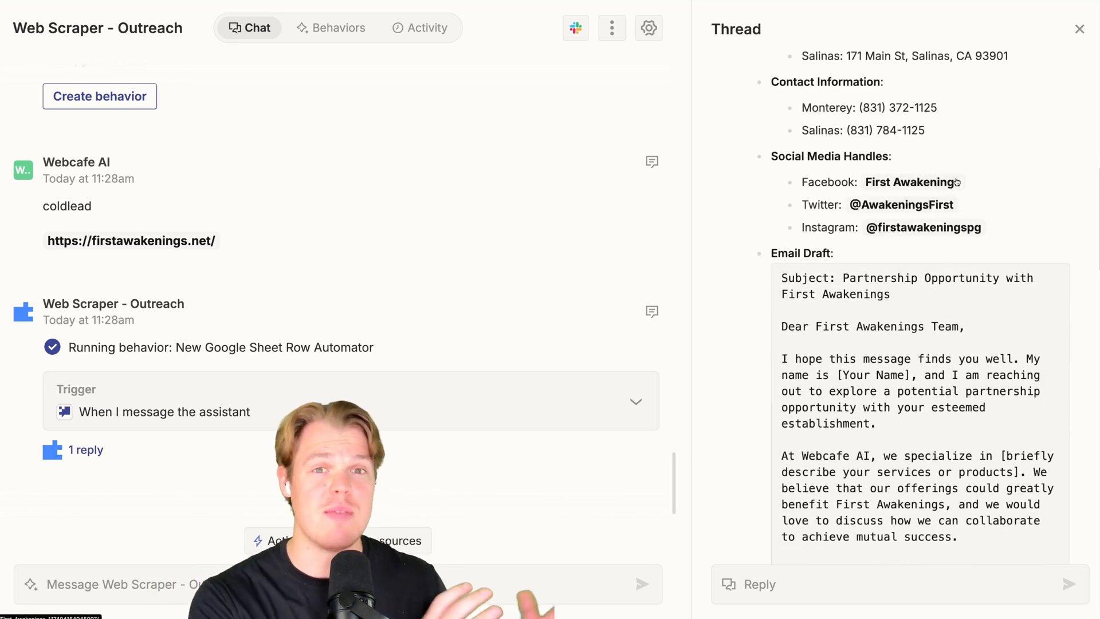